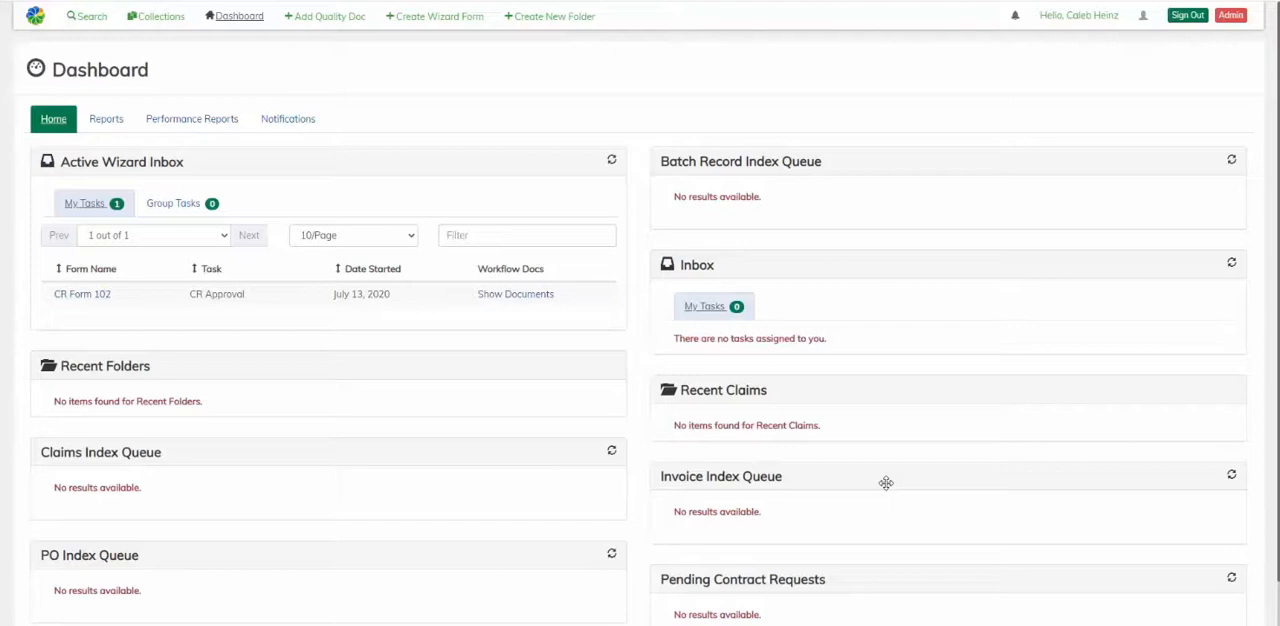
mouse_move(826, 539)
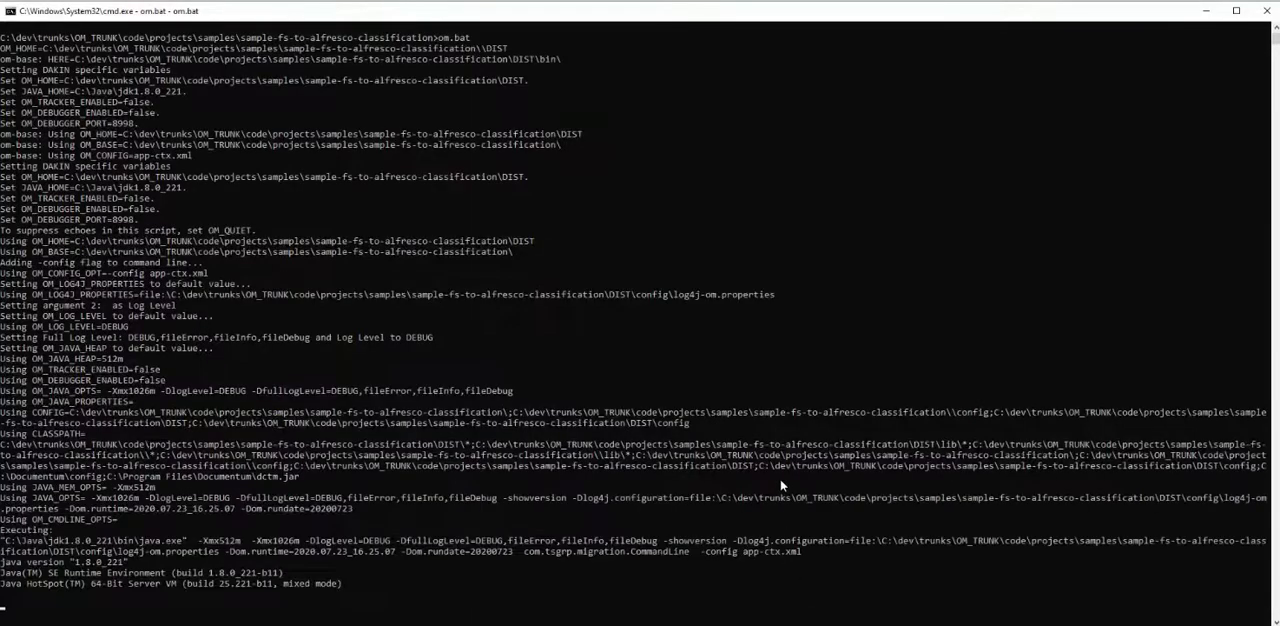
Step: Scroll the OpenMigrate log as the batch PDFs export, classify as Packing and import into Alfresco
scroll("down", 3)
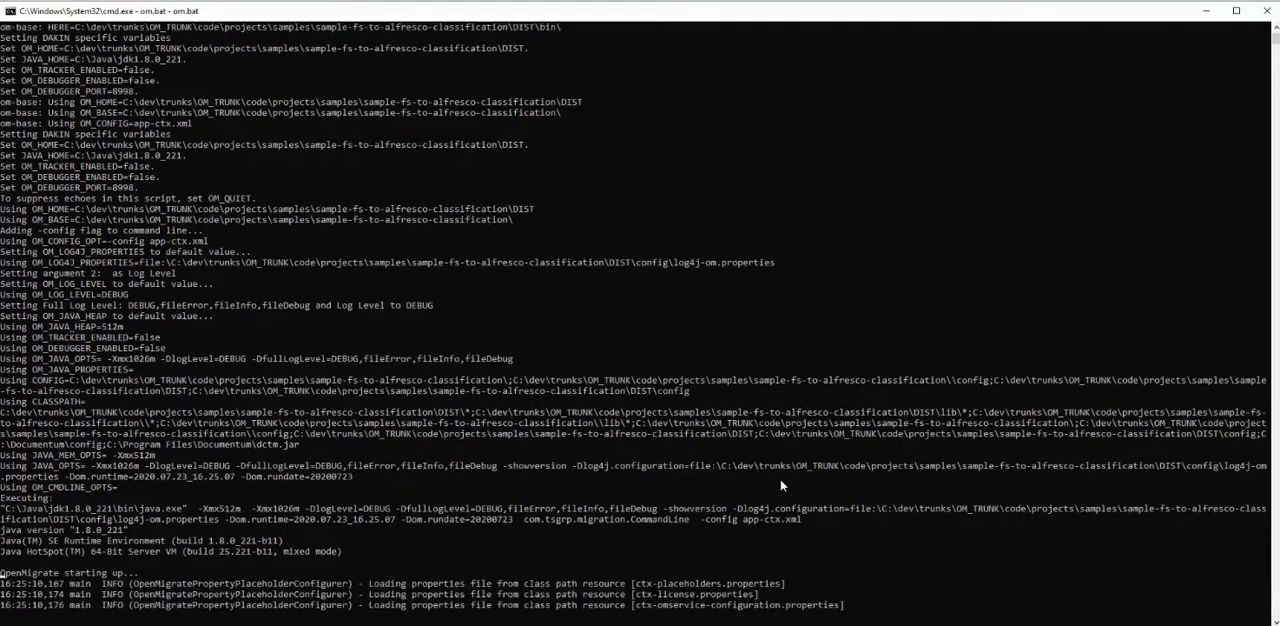
scroll("down", 3)
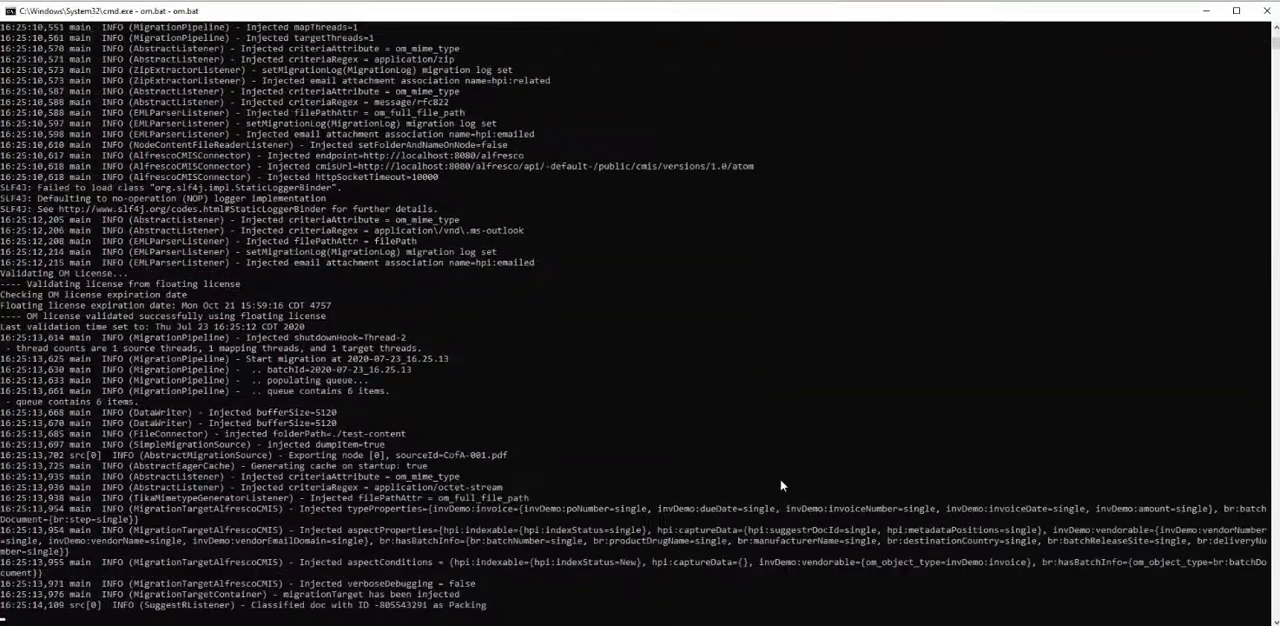
scroll("down", 3)
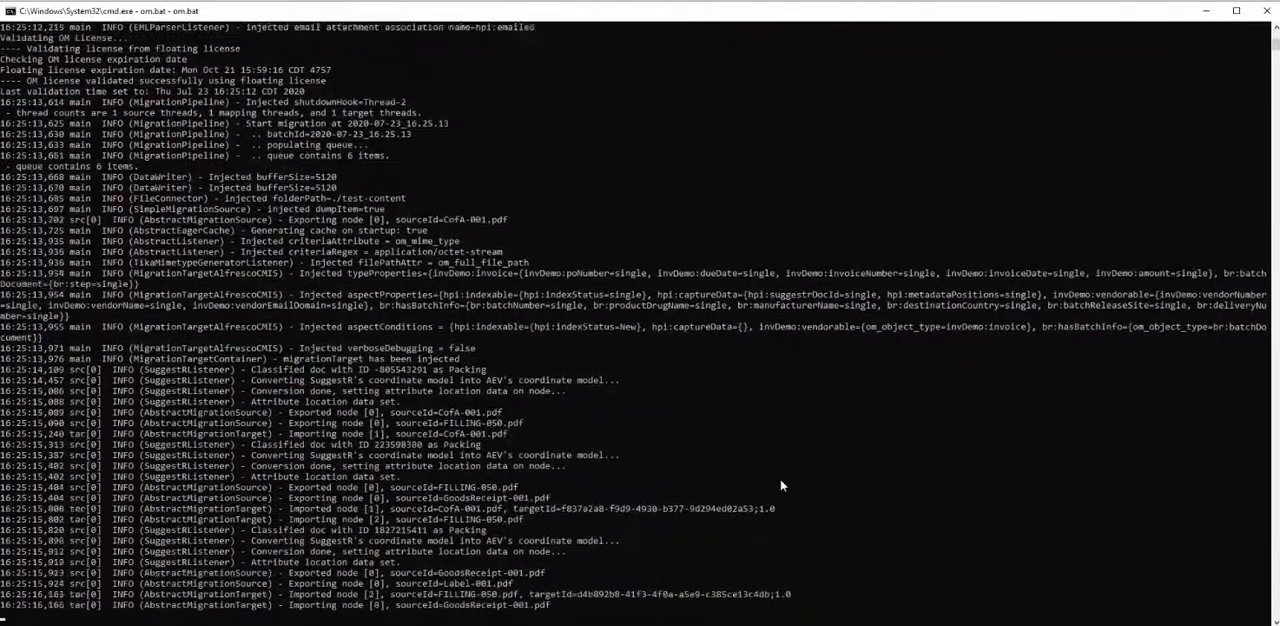
scroll("down", 3)
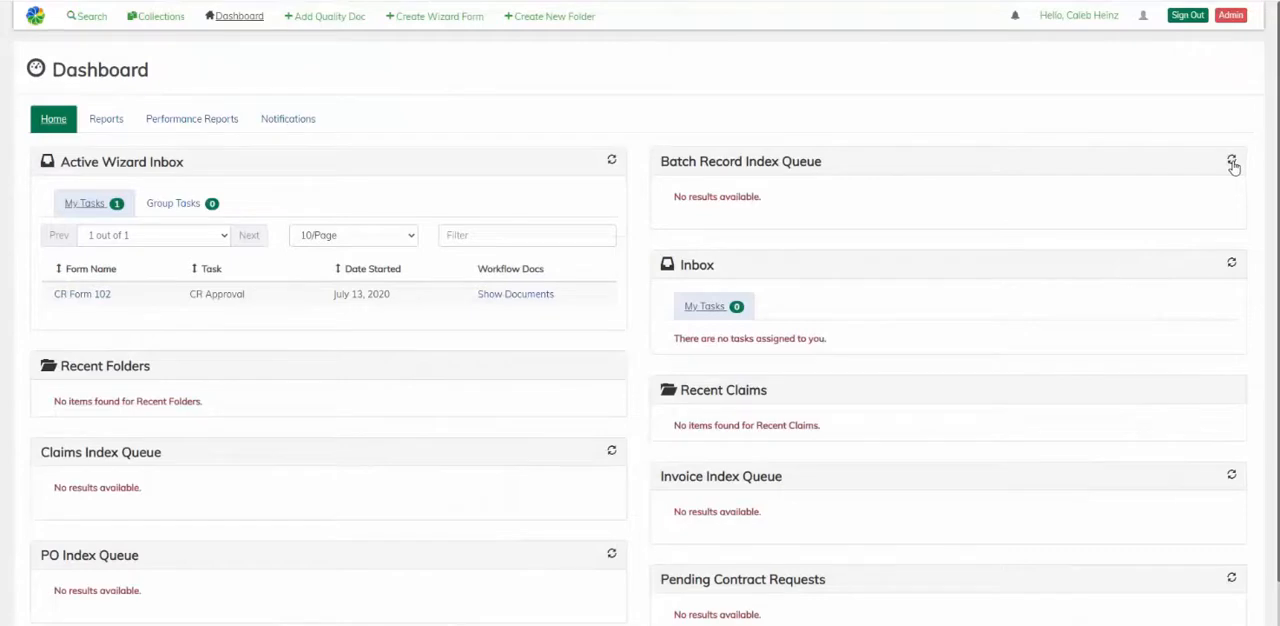
Step: Refresh the Batch Record Index Queue and classify the Certificate of Analysis with Step CoA
left_click(1232, 161)
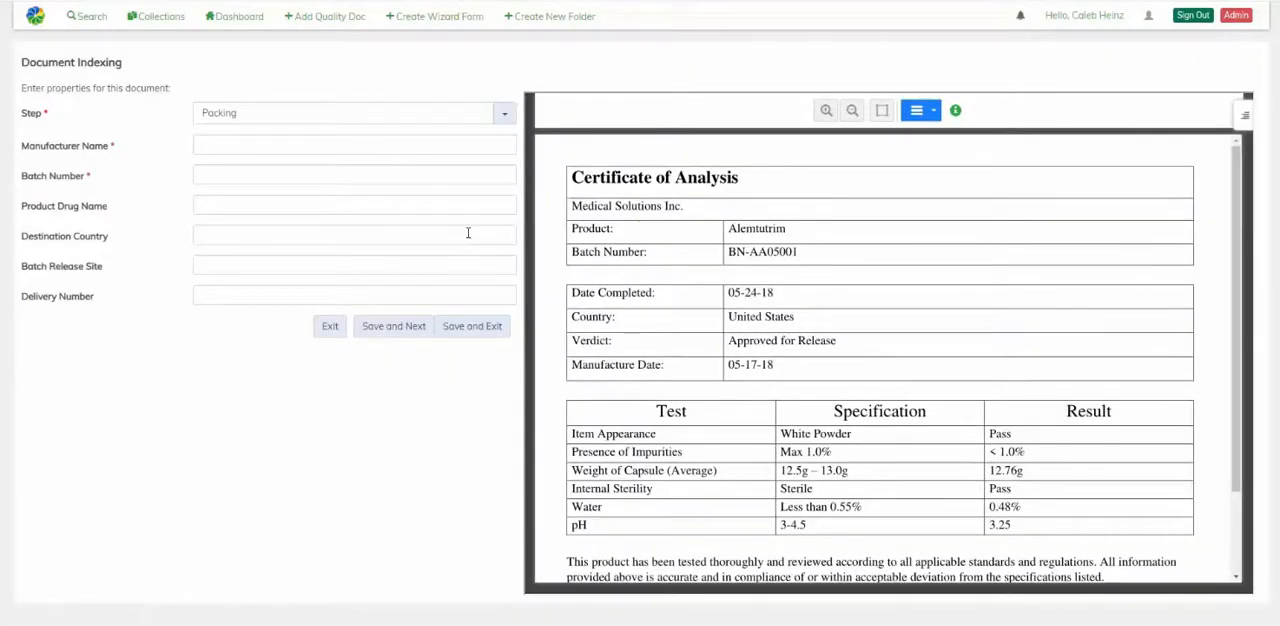
left_click(504, 113)
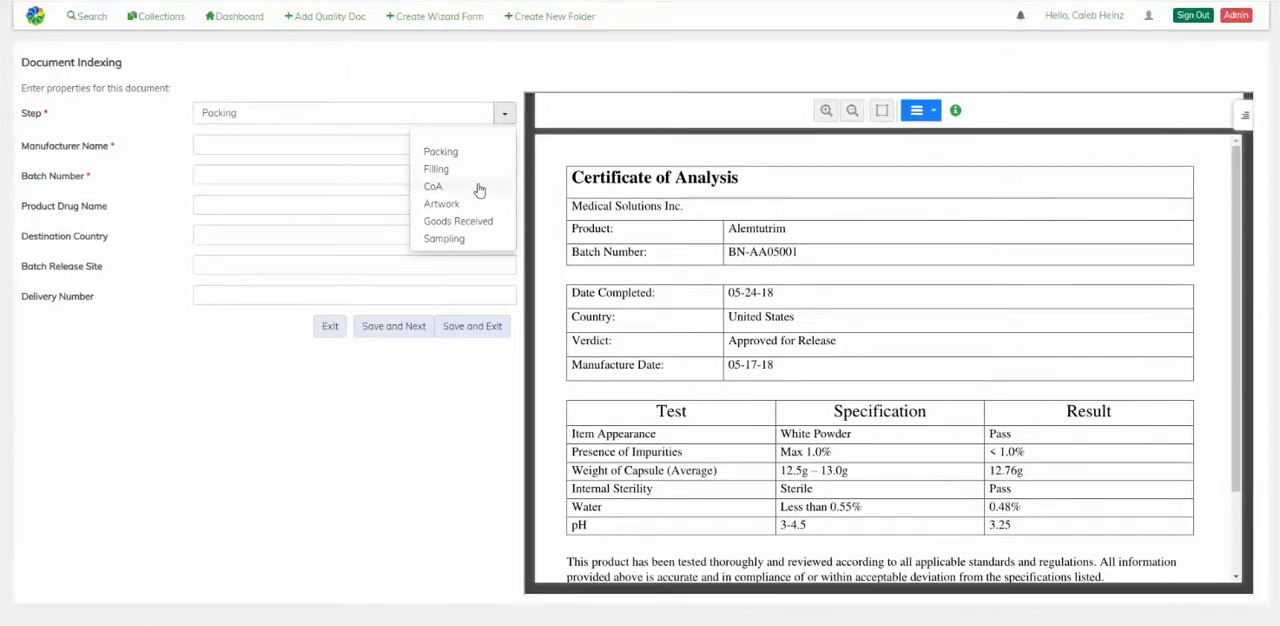
left_click(433, 187)
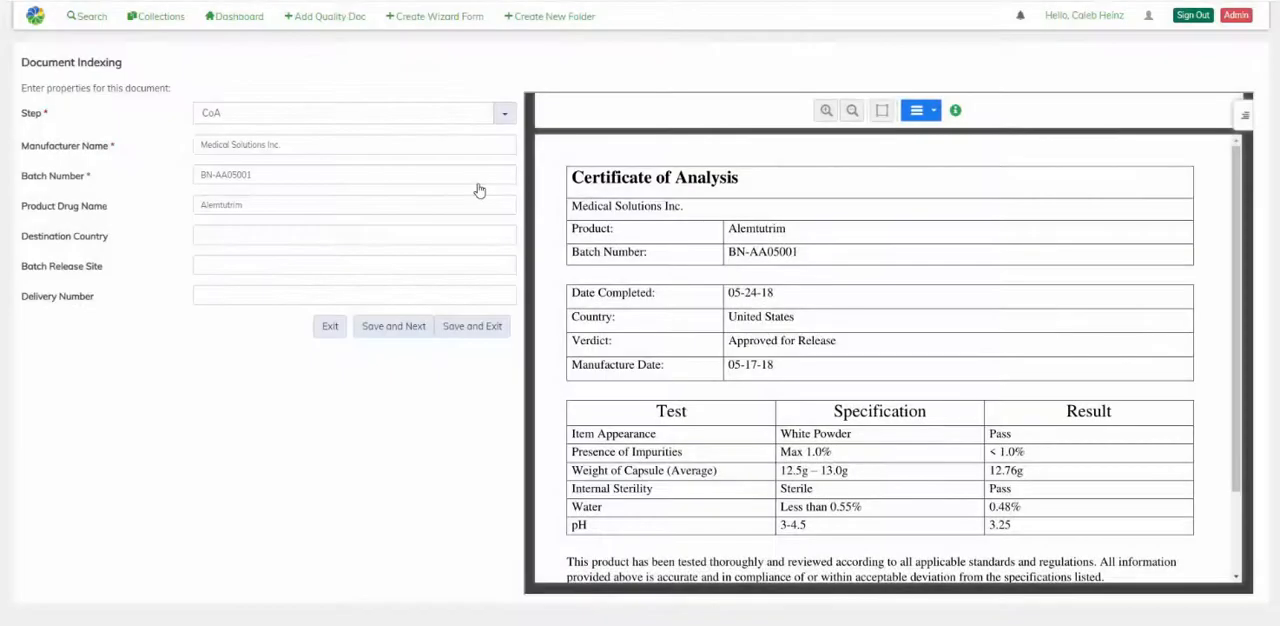
Step: Set Destination Country to United States from the certificate and save to load the next document
left_click(354, 234)
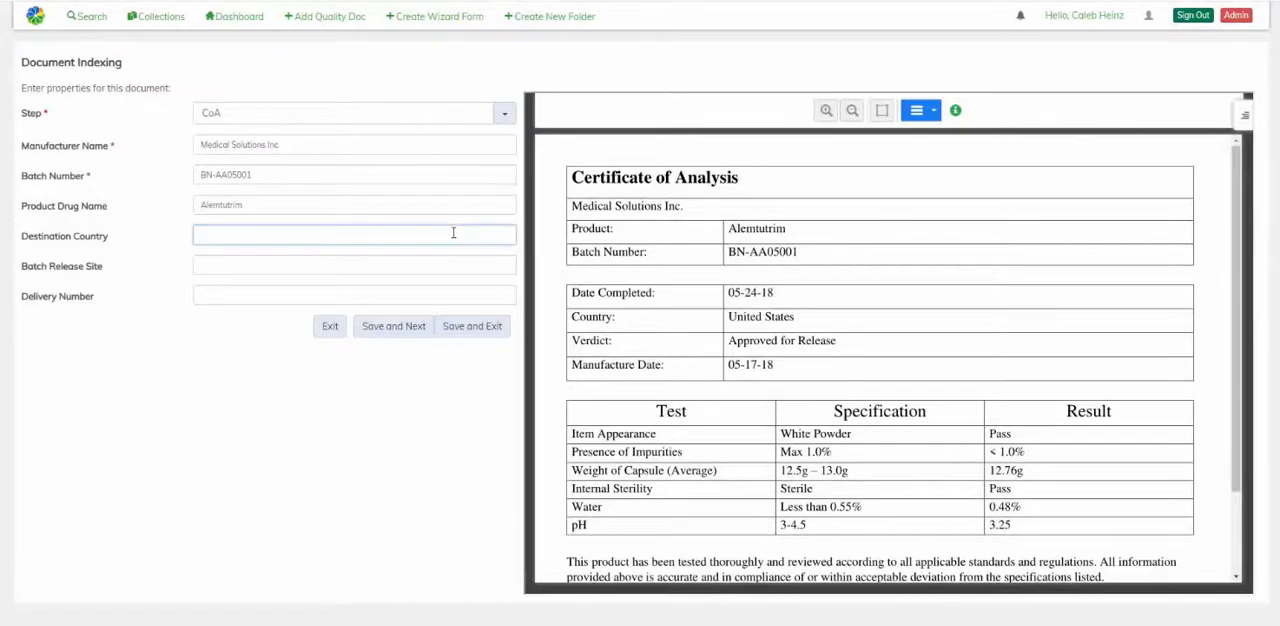
left_click(354, 235)
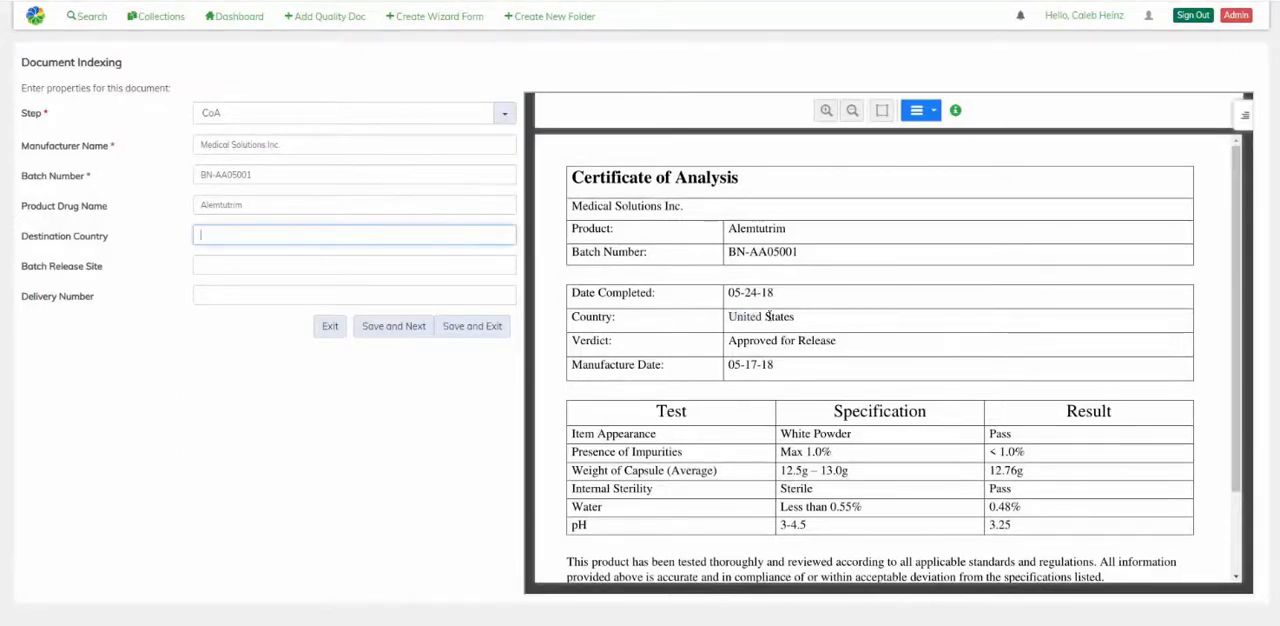
type("United States")
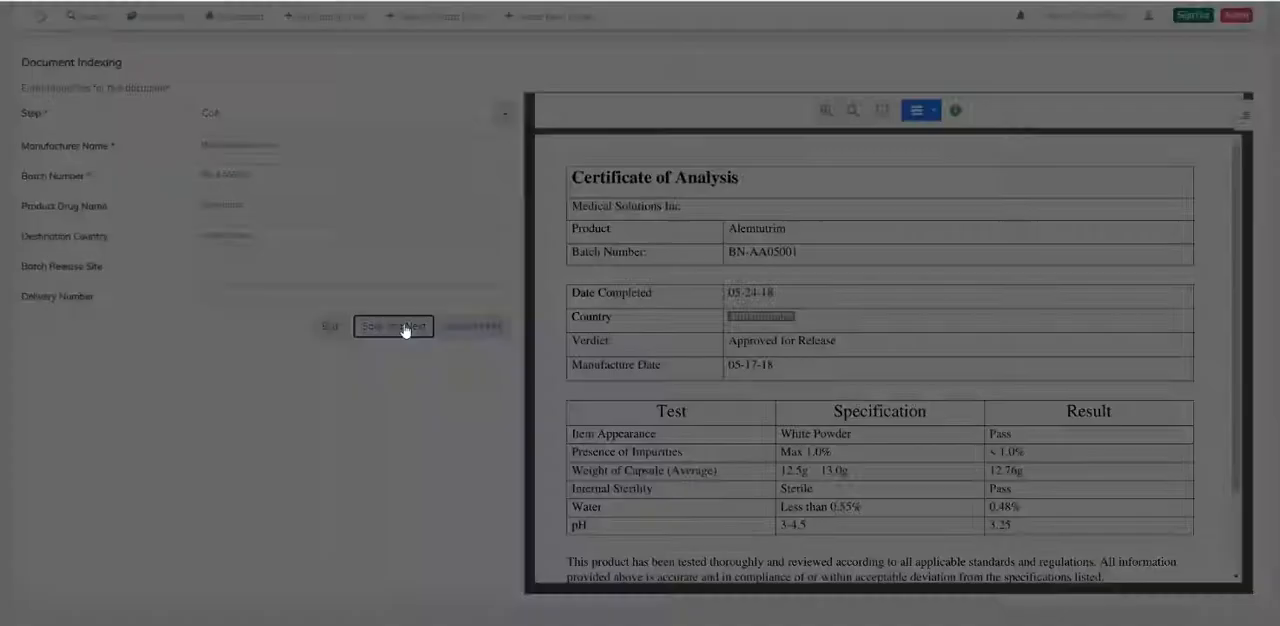
left_click(393, 326)
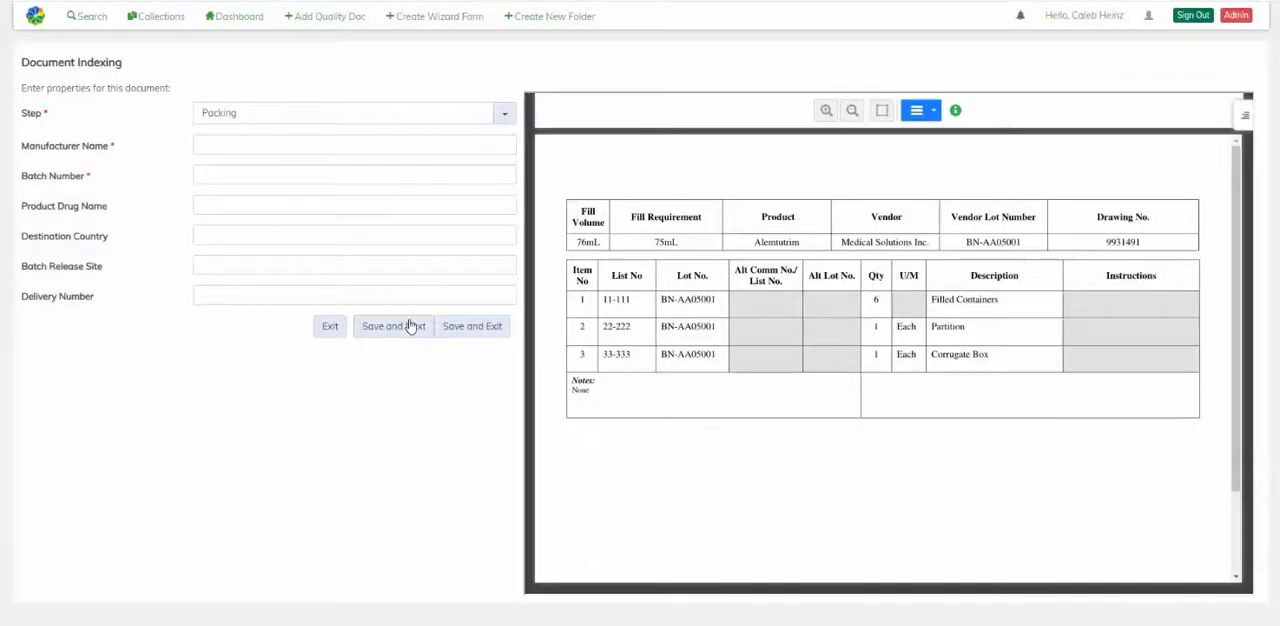
Step: Index the fill specification with Step Filling and save to the next document
left_click(504, 112)
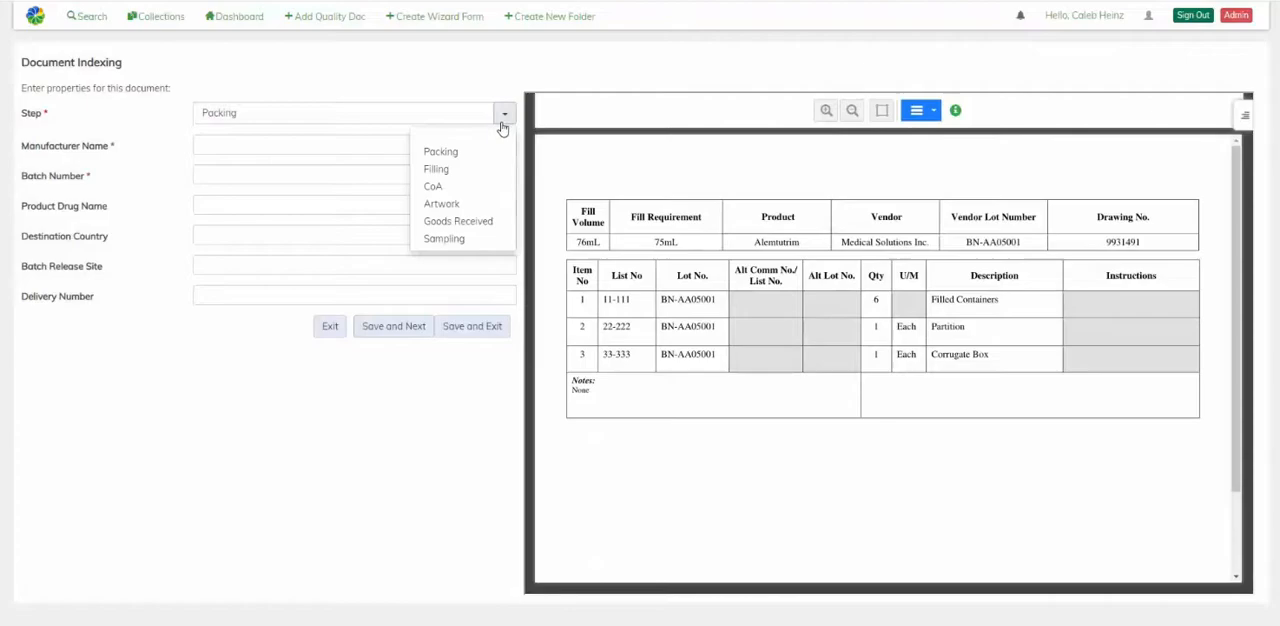
left_click(436, 168)
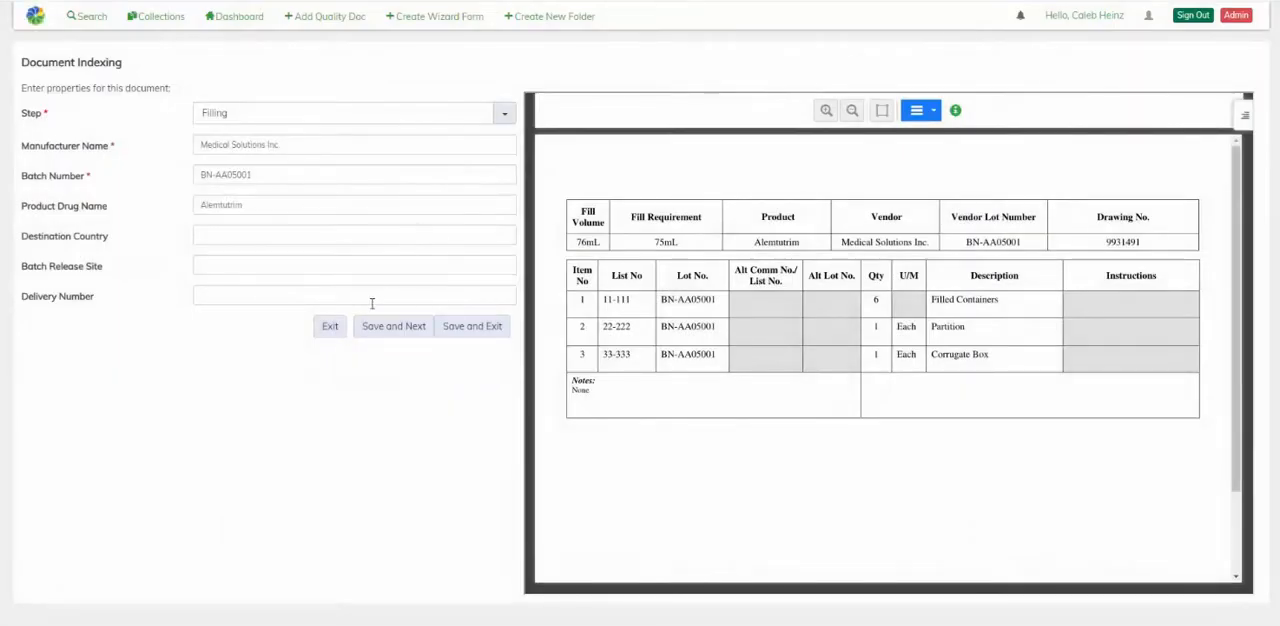
left_click(393, 326)
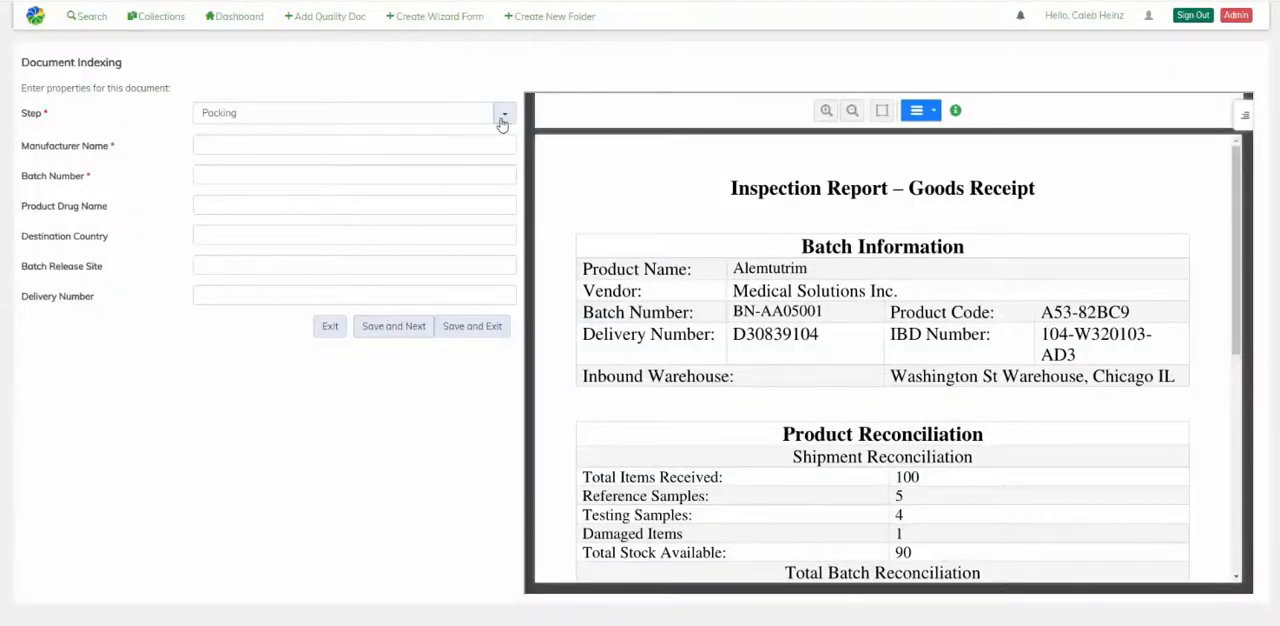
Step: Index the report as Goods Received with the warehouse Batch Release Site and Delivery Number D30839104, then save
left_click(504, 113)
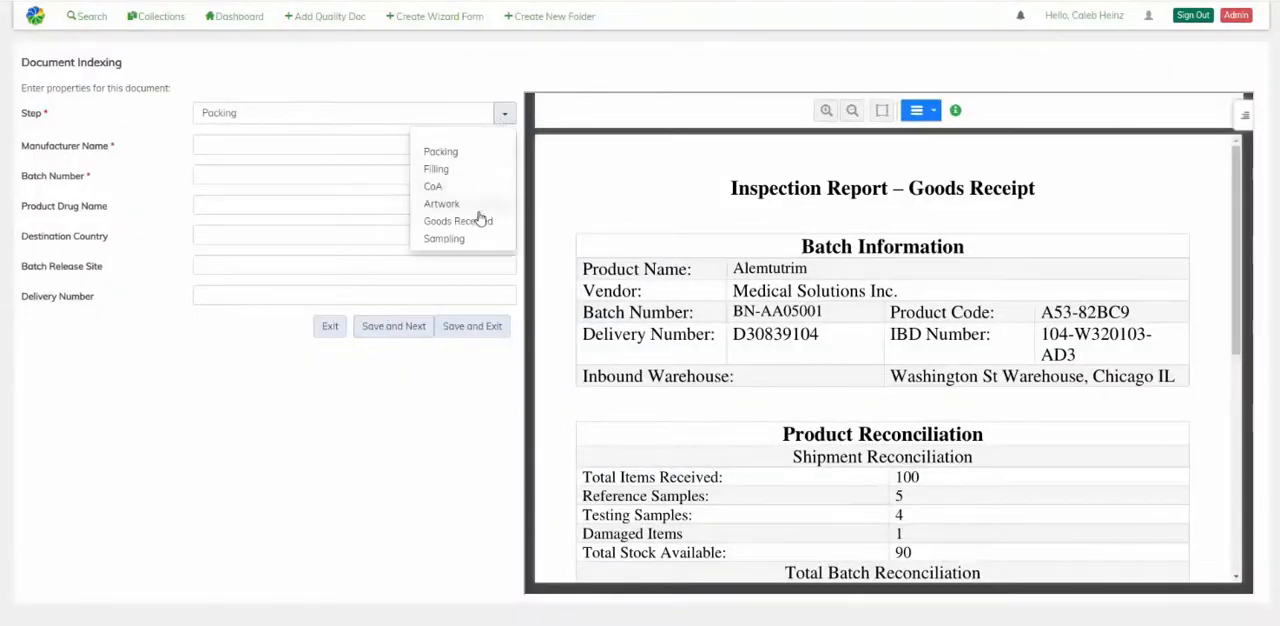
left_click(458, 221)
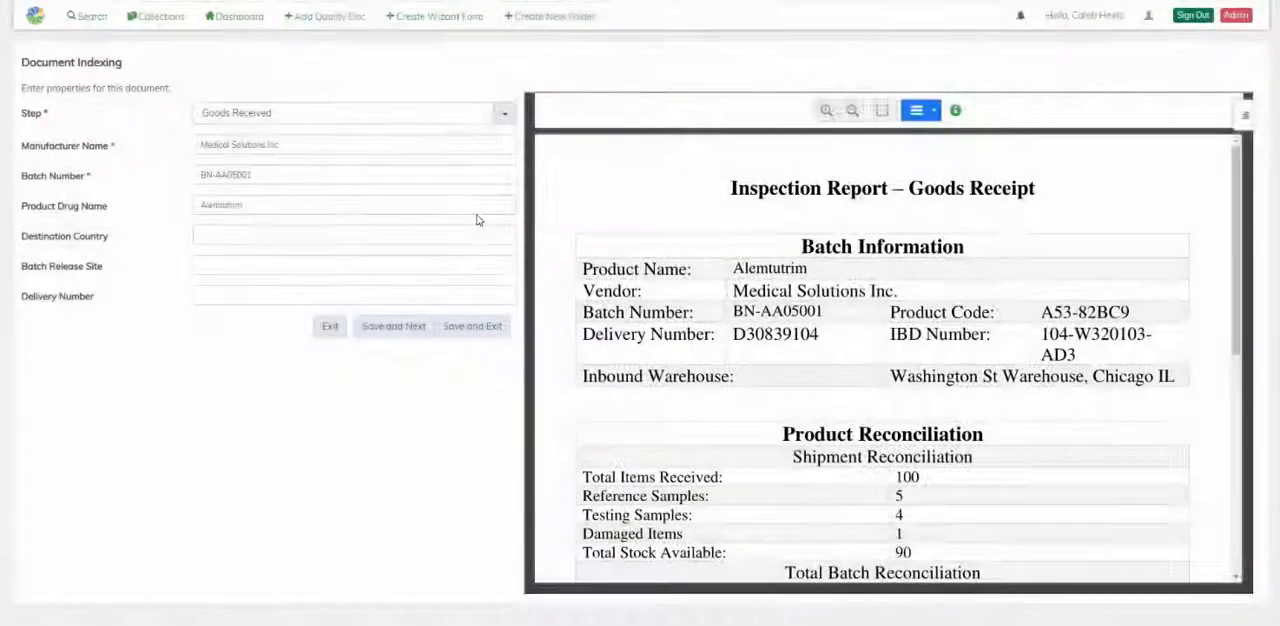
left_click(354, 265)
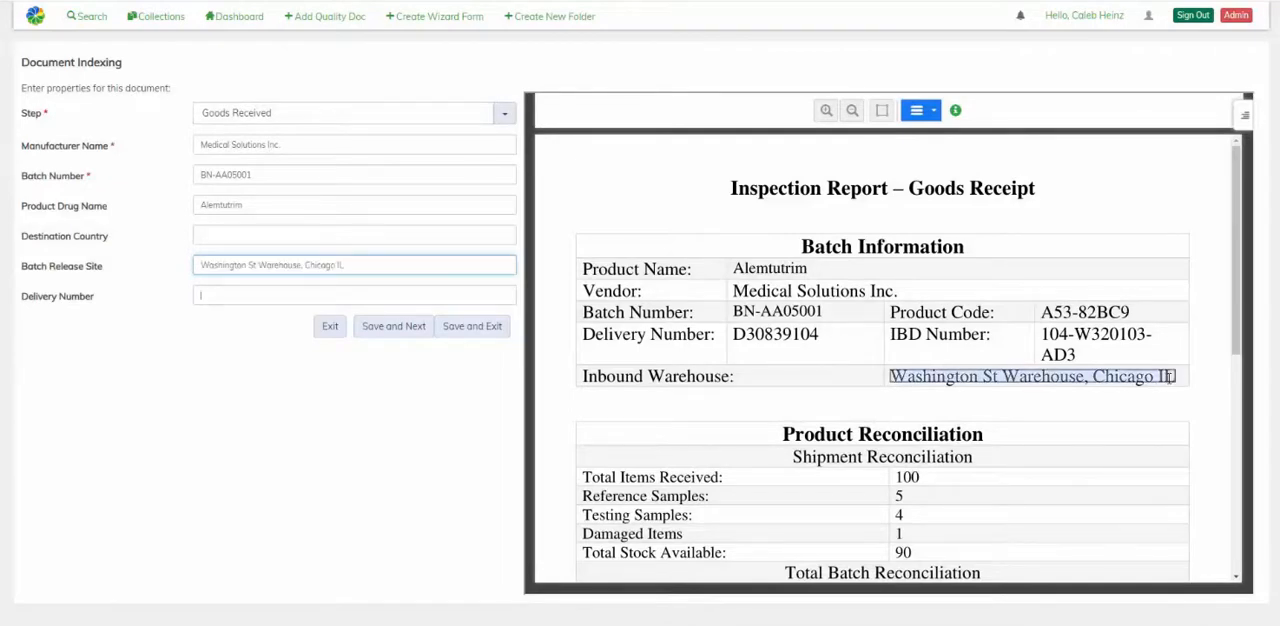
left_click(354, 295)
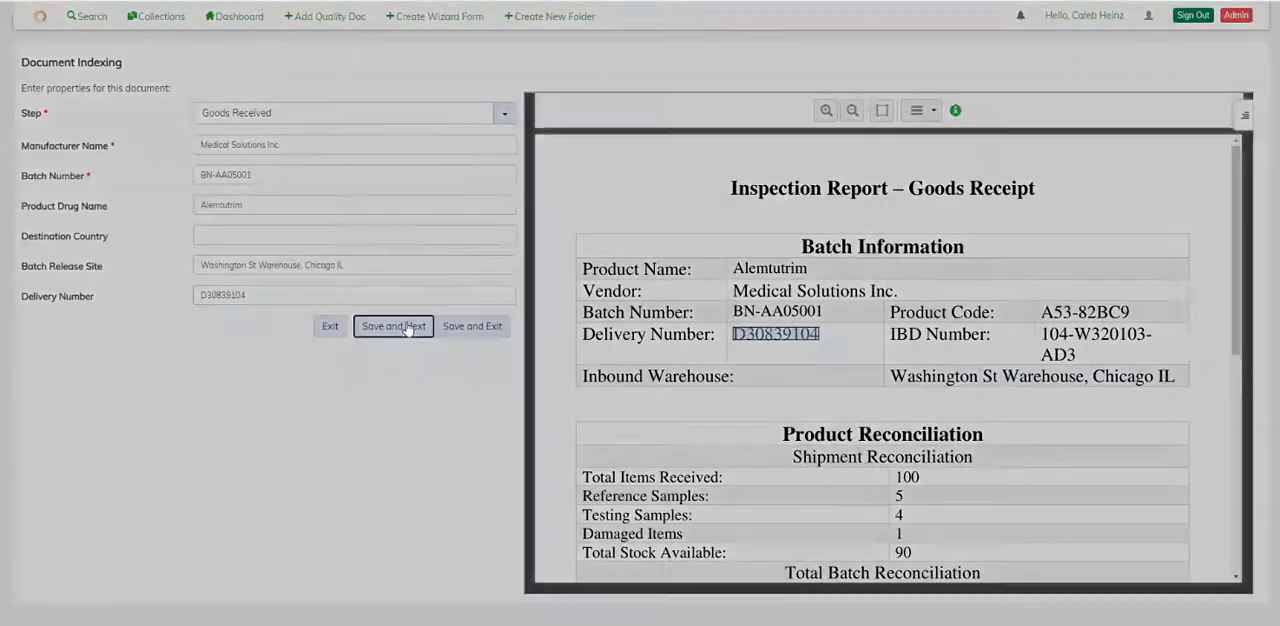
left_click(393, 326)
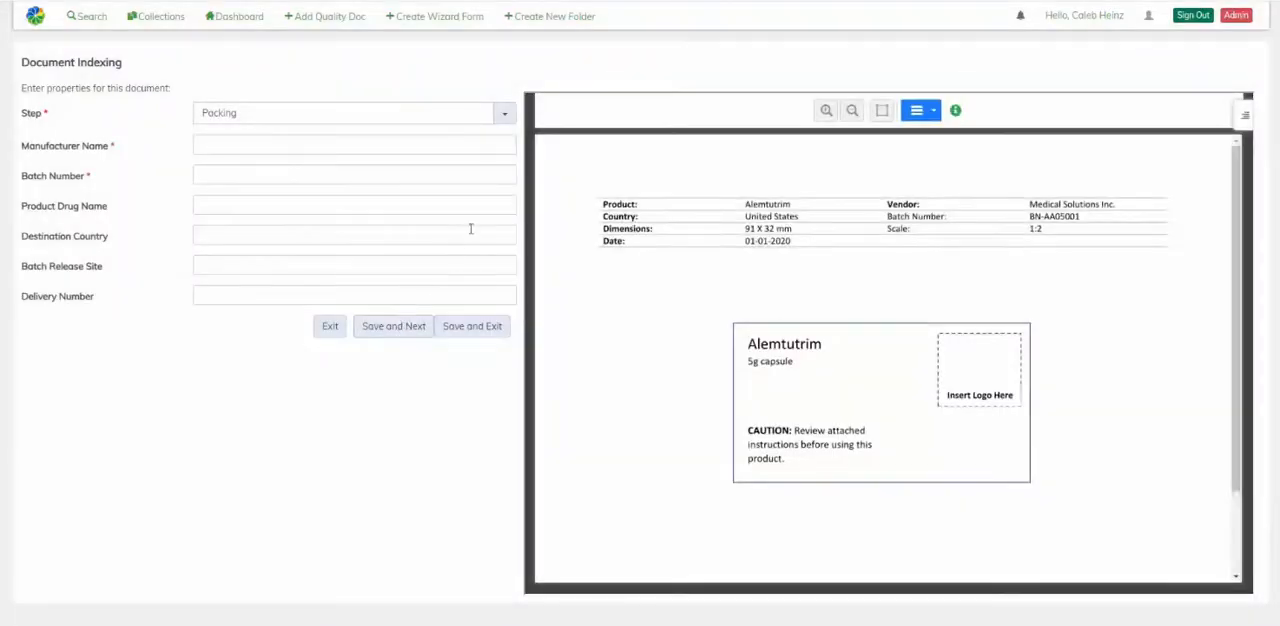
Step: Index the label as Artwork with Destination Country taken from the document and save
left_click(504, 112)
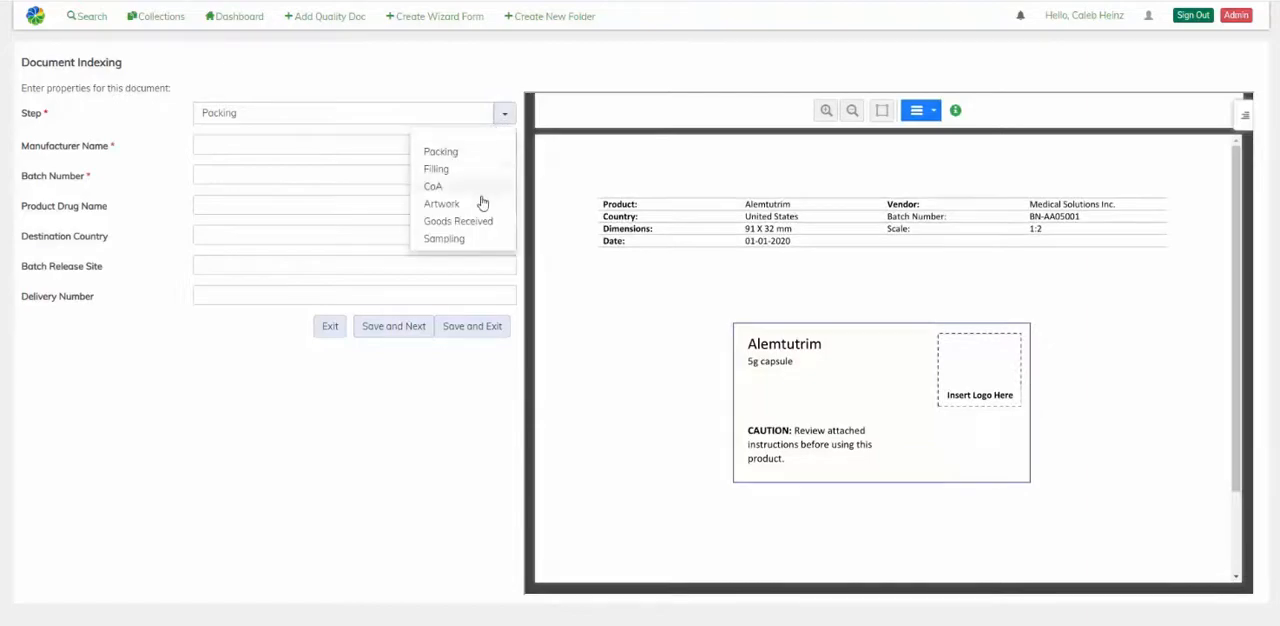
left_click(441, 203)
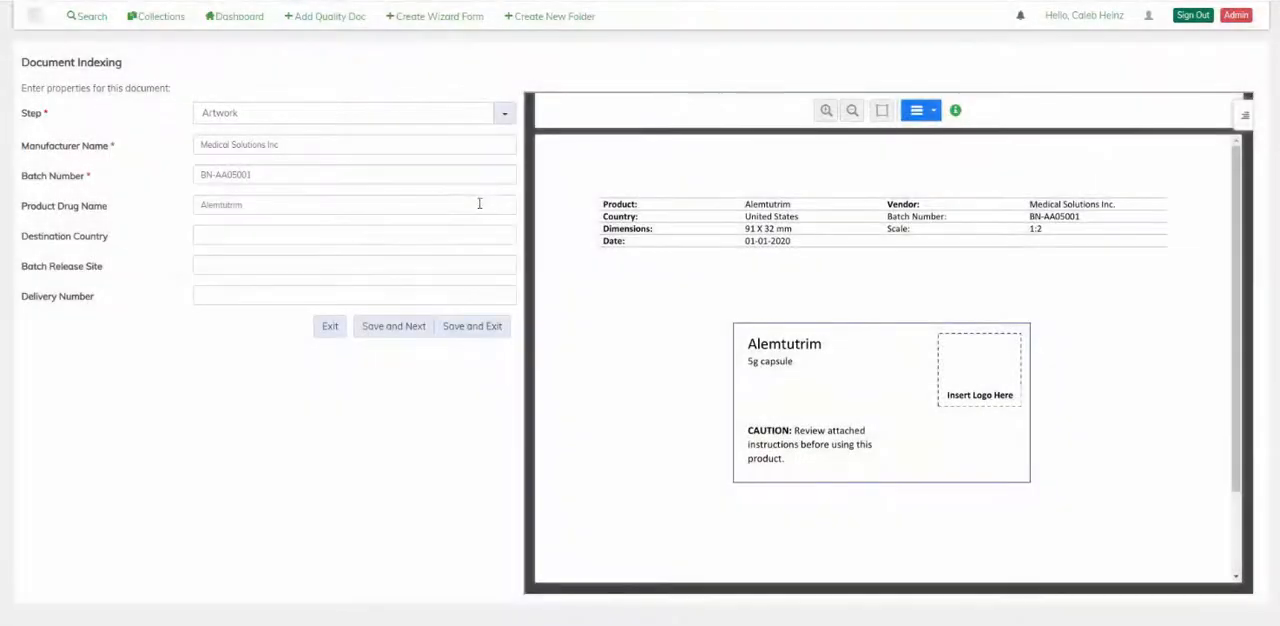
left_click(354, 235)
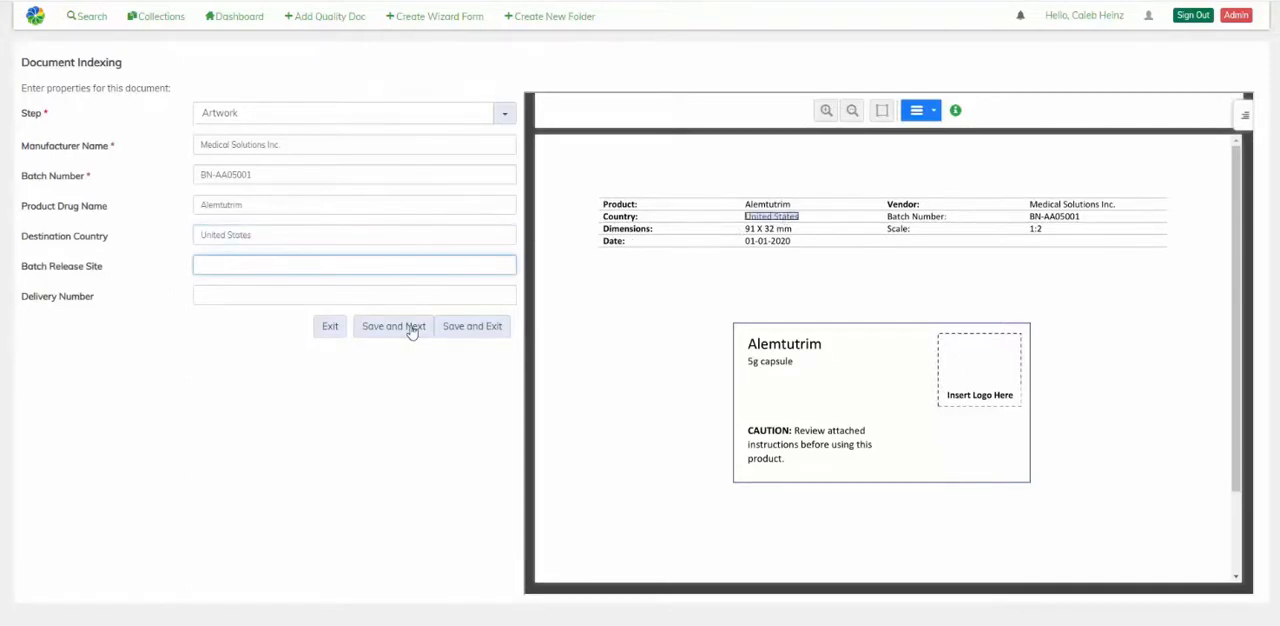
left_click(393, 326)
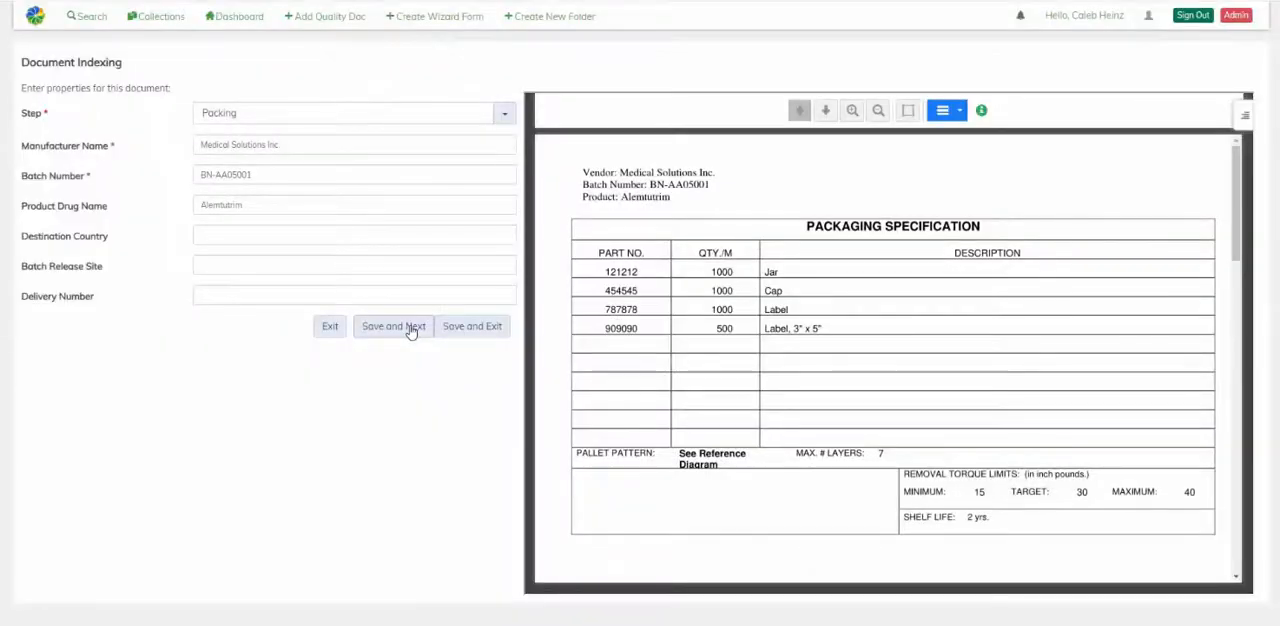
Step: Save the packaging specification as Packing and the sample results as Sampling
left_click(393, 326)
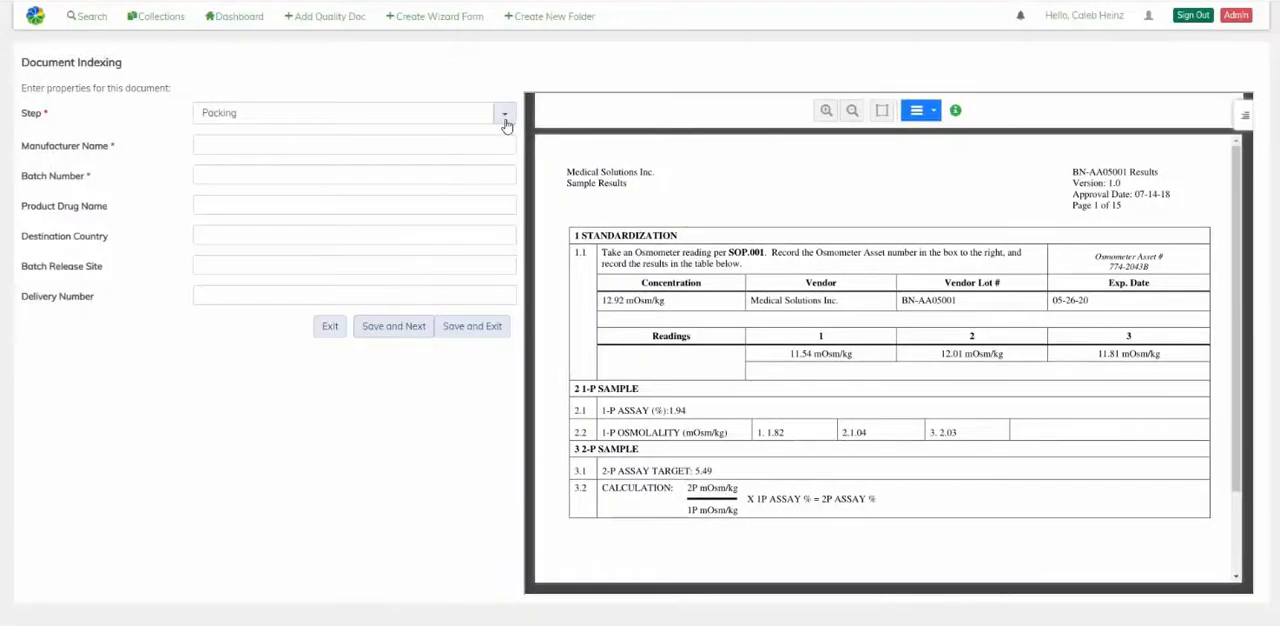
left_click(504, 113)
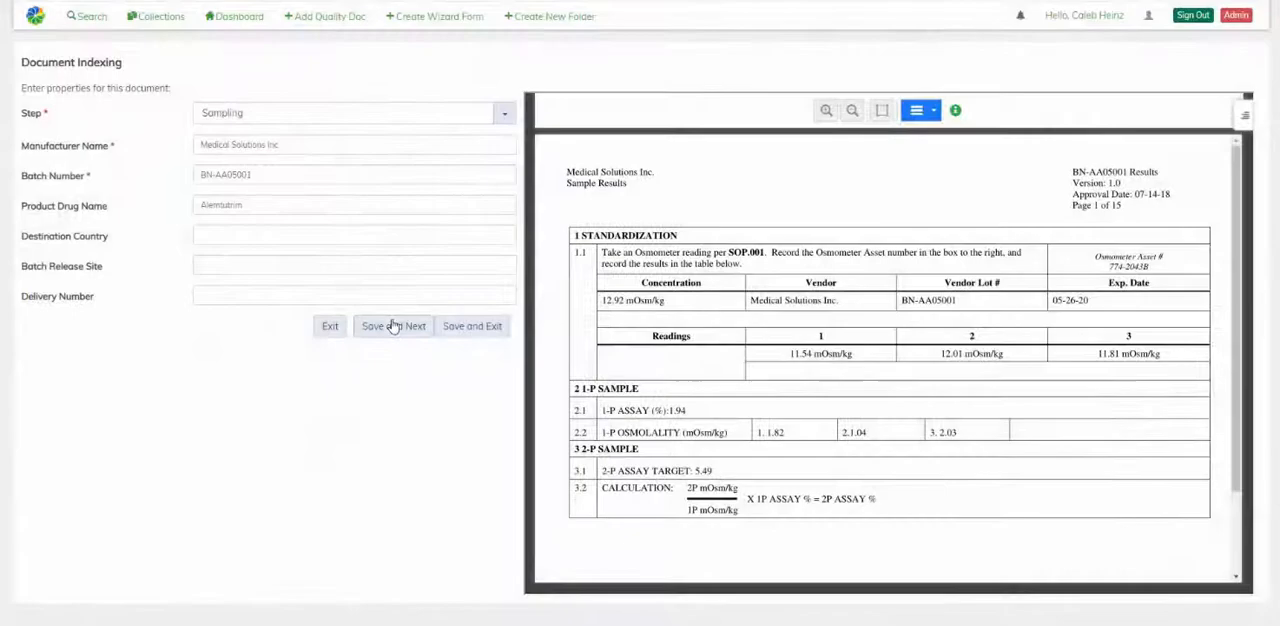
left_click(393, 326)
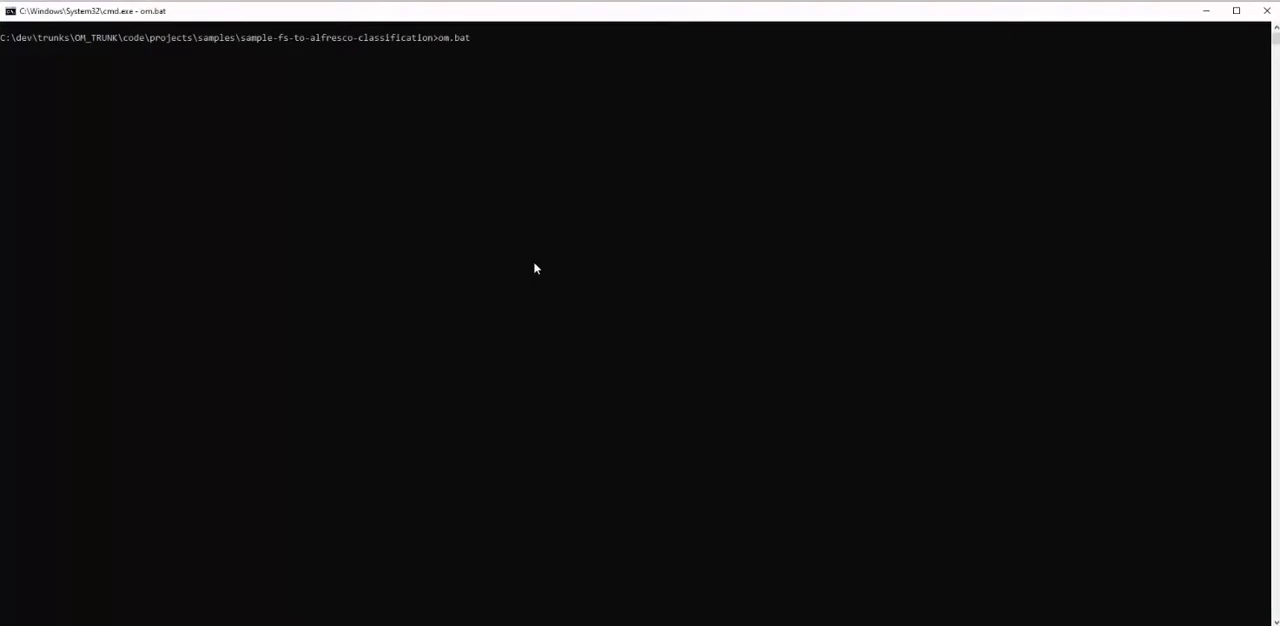
Step: Run om.bat and follow the log as CofA-002.pdf classifies as CoA and FILLING-002.pdf as Filling
key("Return")
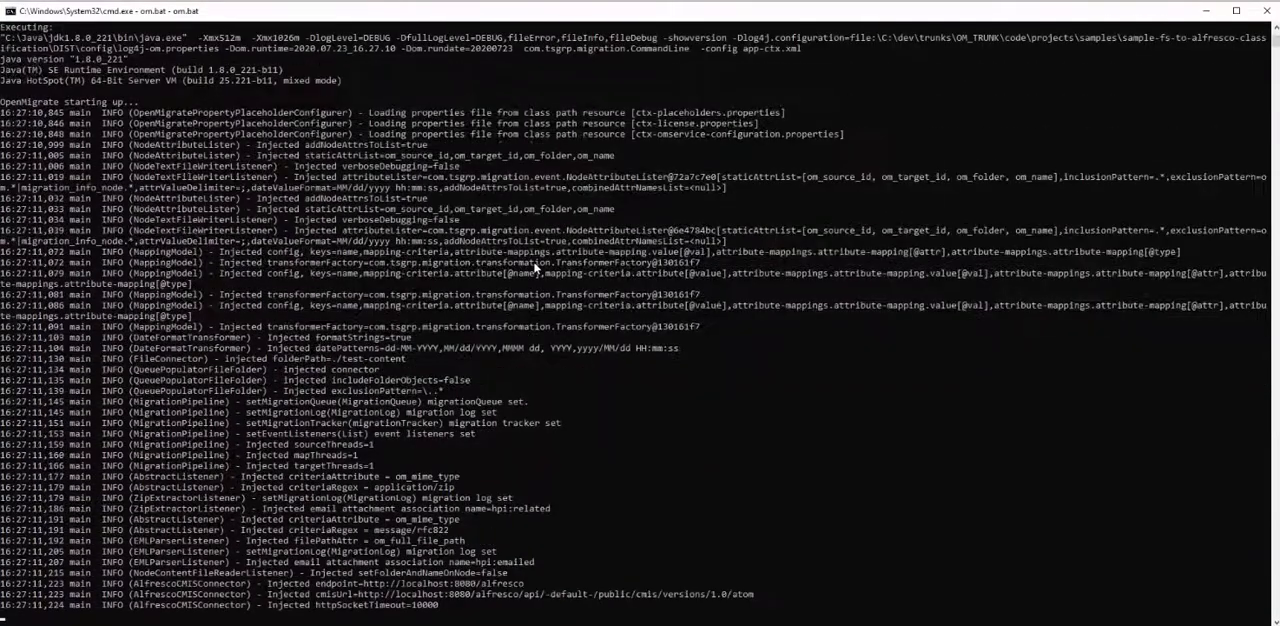
scroll("down", 3)
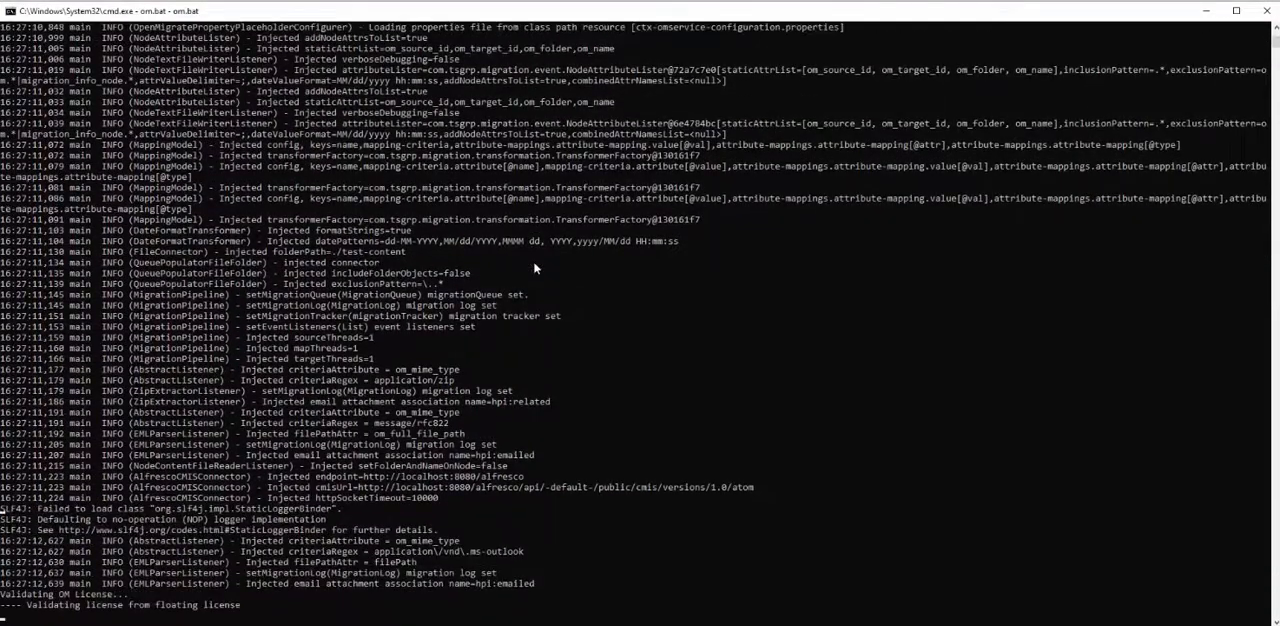
scroll("down", 3)
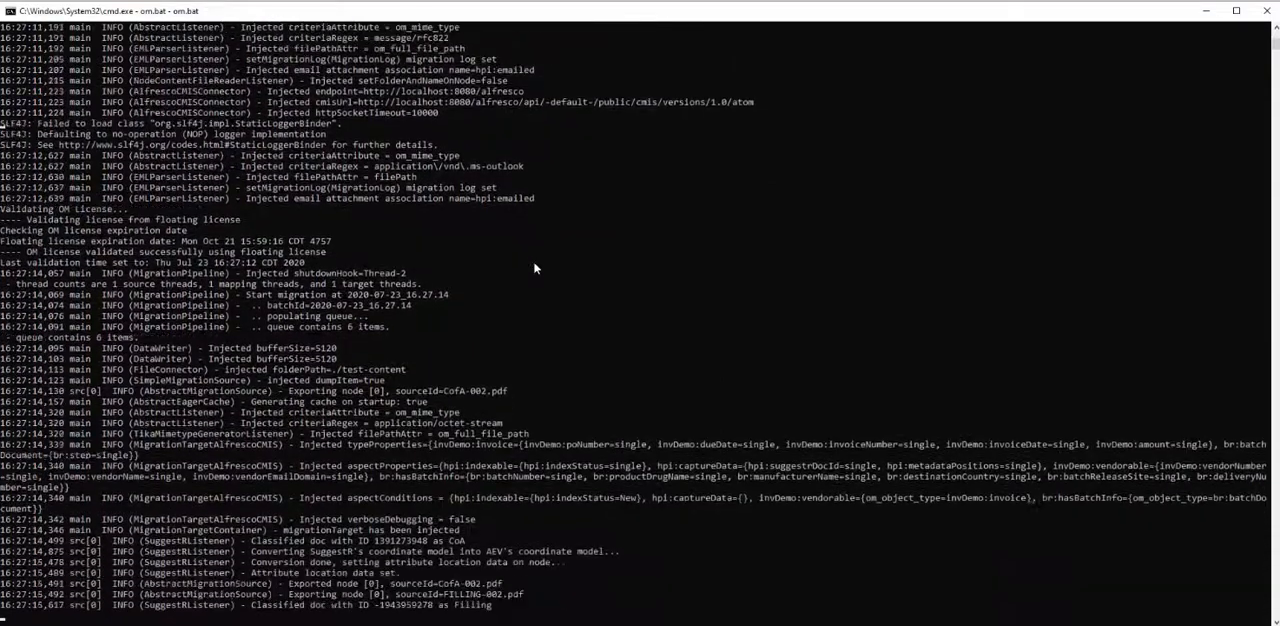
scroll("down", 3)
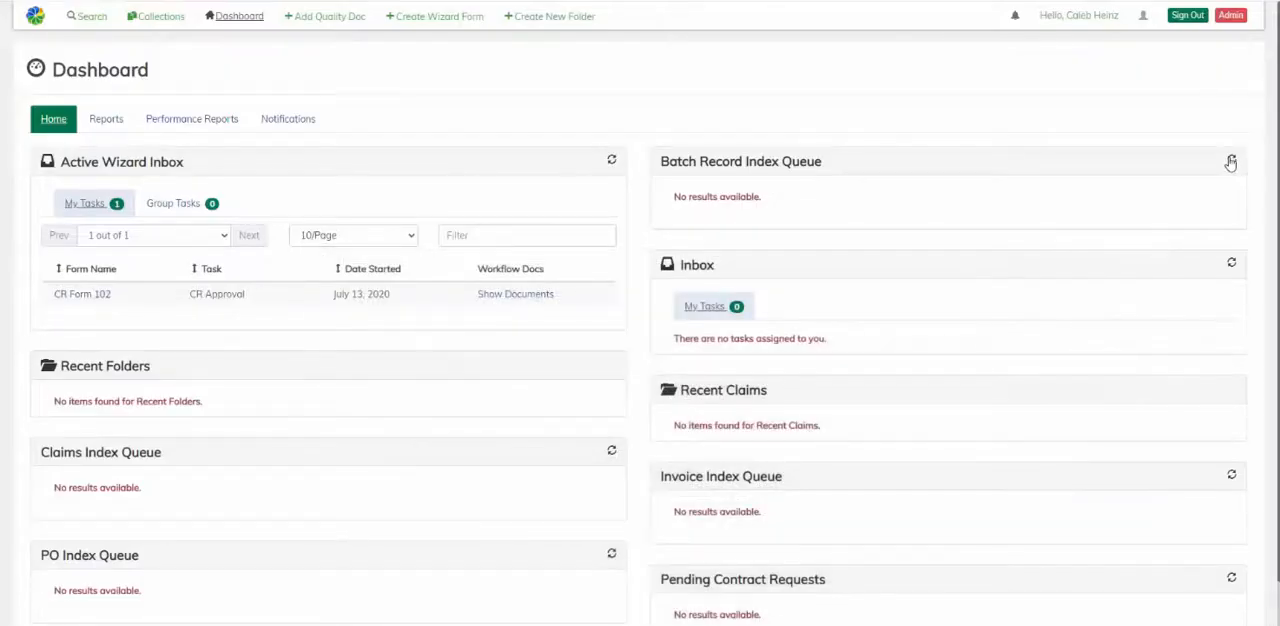
Step: Refresh the Batch Record Index Queue and save the new Filling document to load the next
left_click(1231, 162)
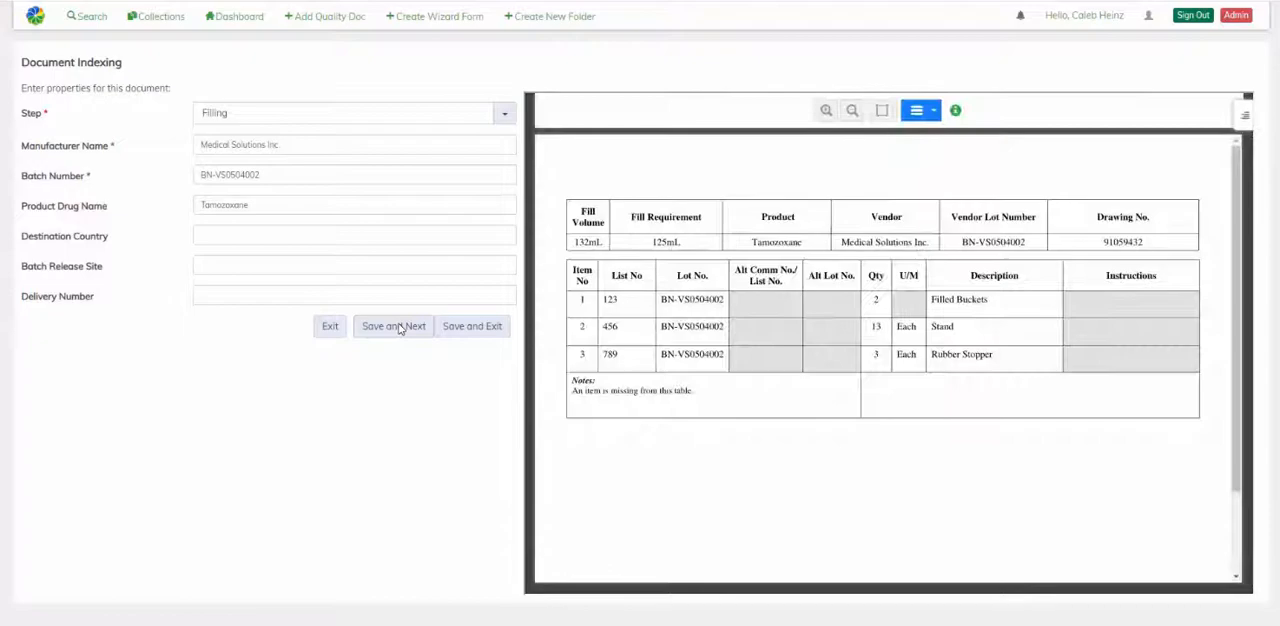
left_click(393, 326)
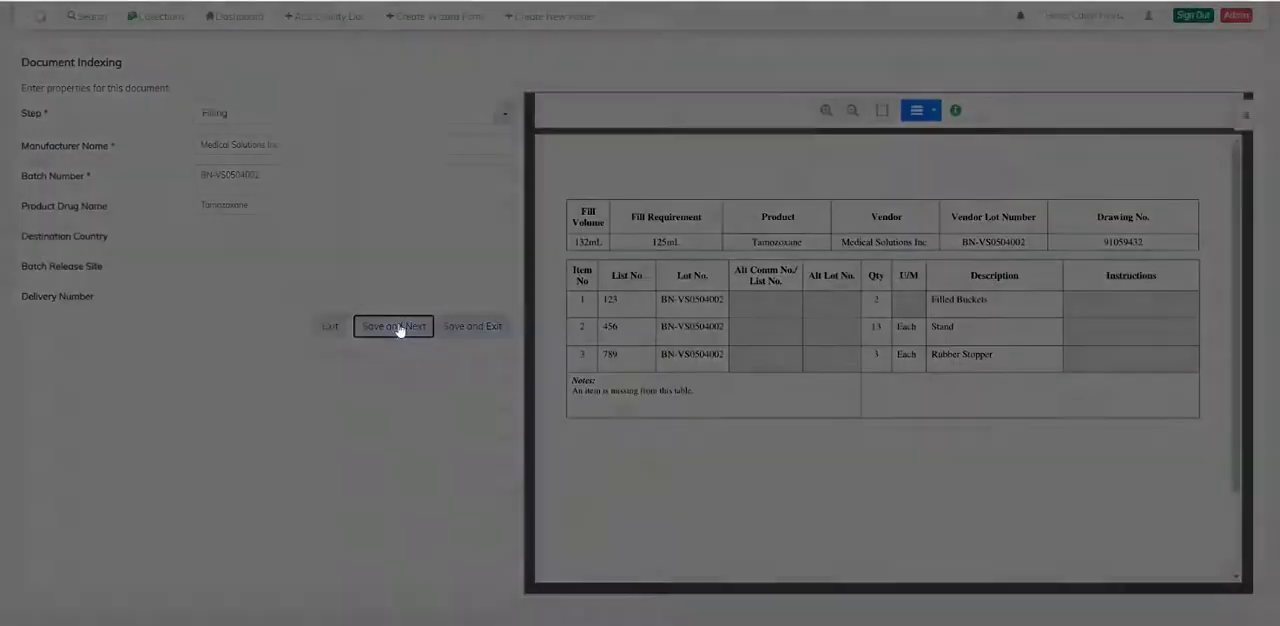
left_click(393, 326)
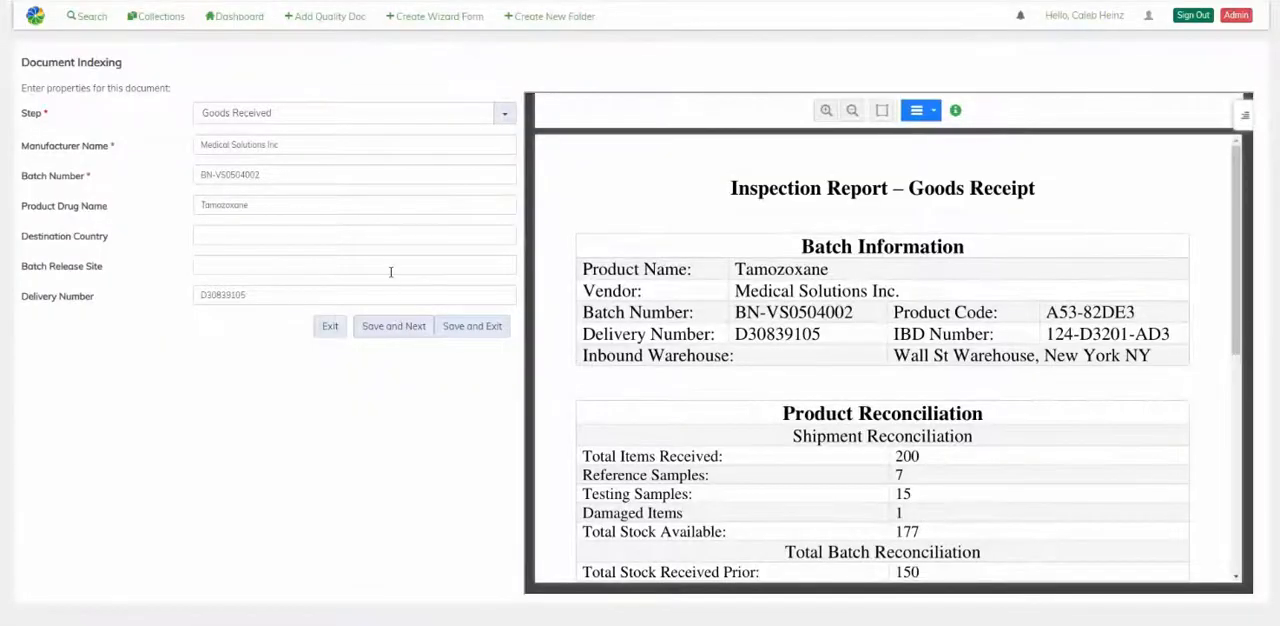
Step: Save Goods Received with Batch Release Site Wall St Warehouse, New York NY, then save the Artwork and Packing documents
left_click(354, 265)
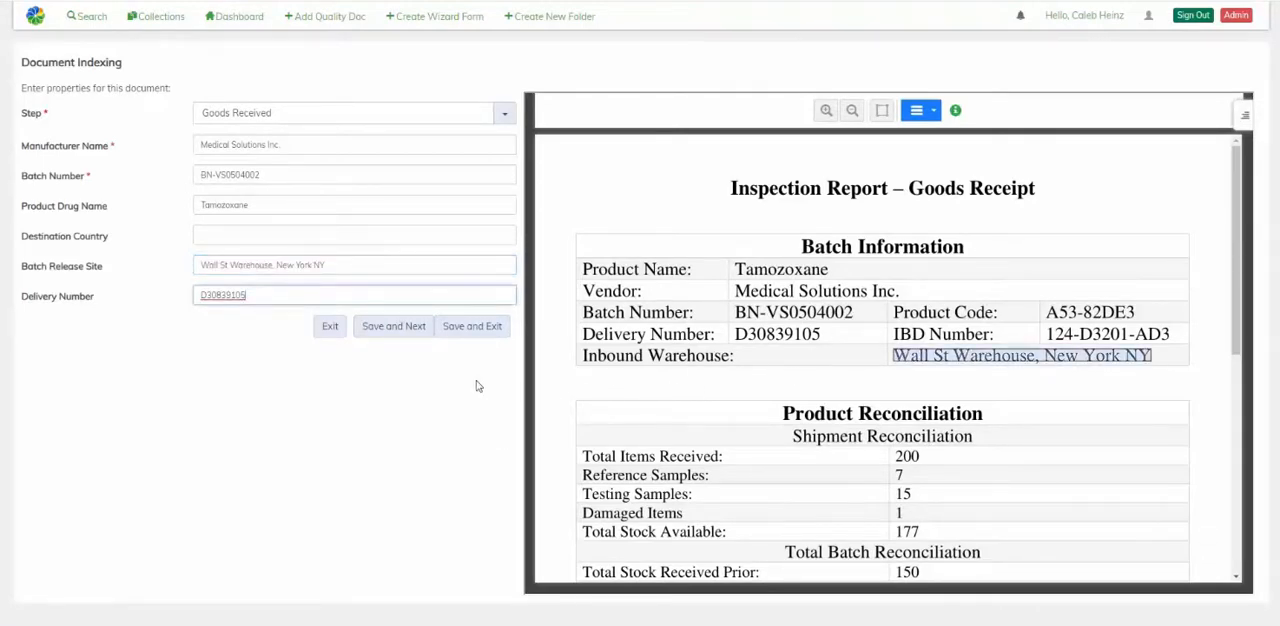
left_click(393, 326)
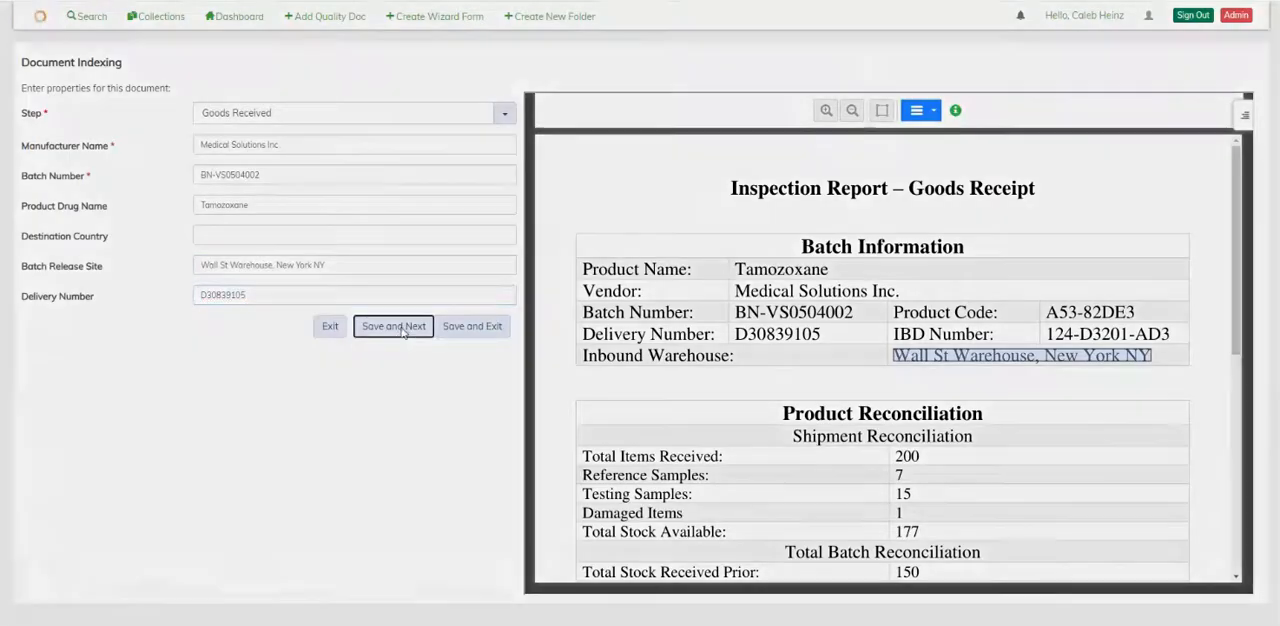
left_click(393, 326)
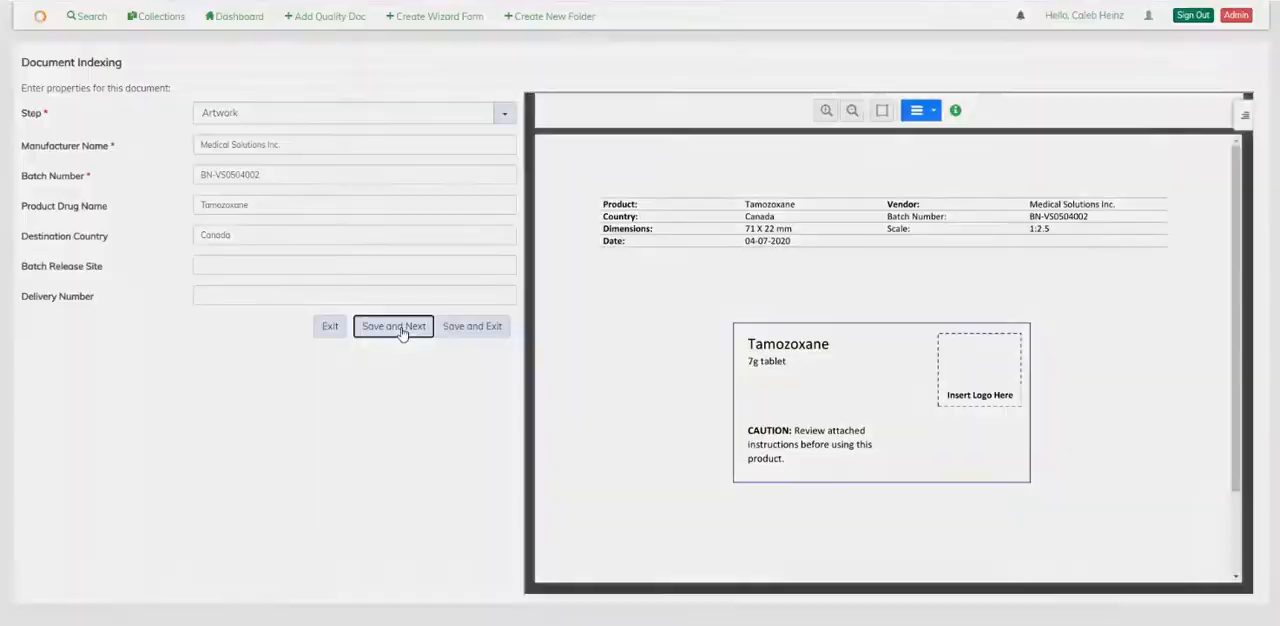
left_click(393, 326)
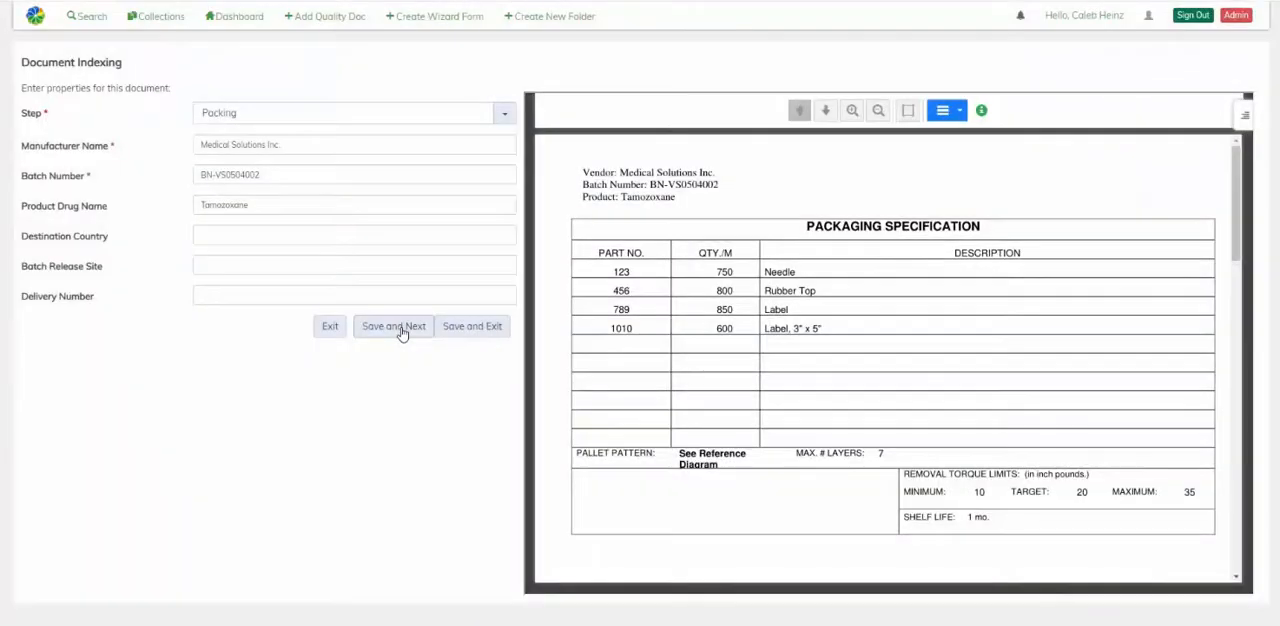
left_click(393, 326)
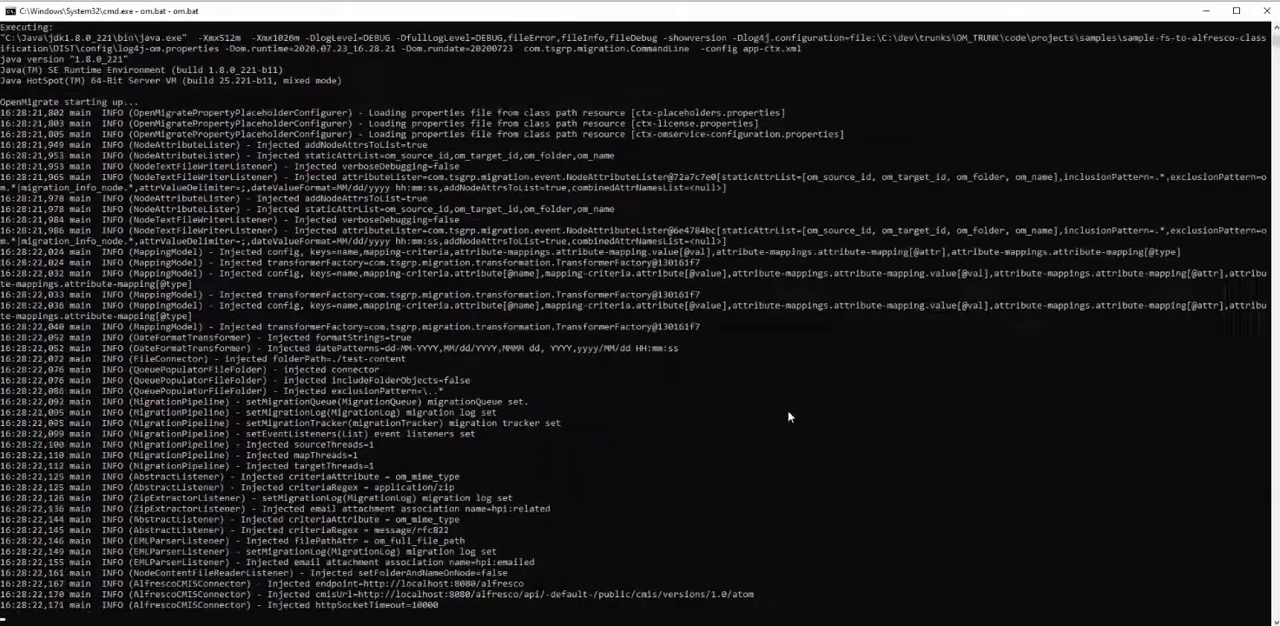
Step: Scroll the migration log confirming GoodsReceipt-002b.pdf was classified as Goods Received
scroll("down", 3)
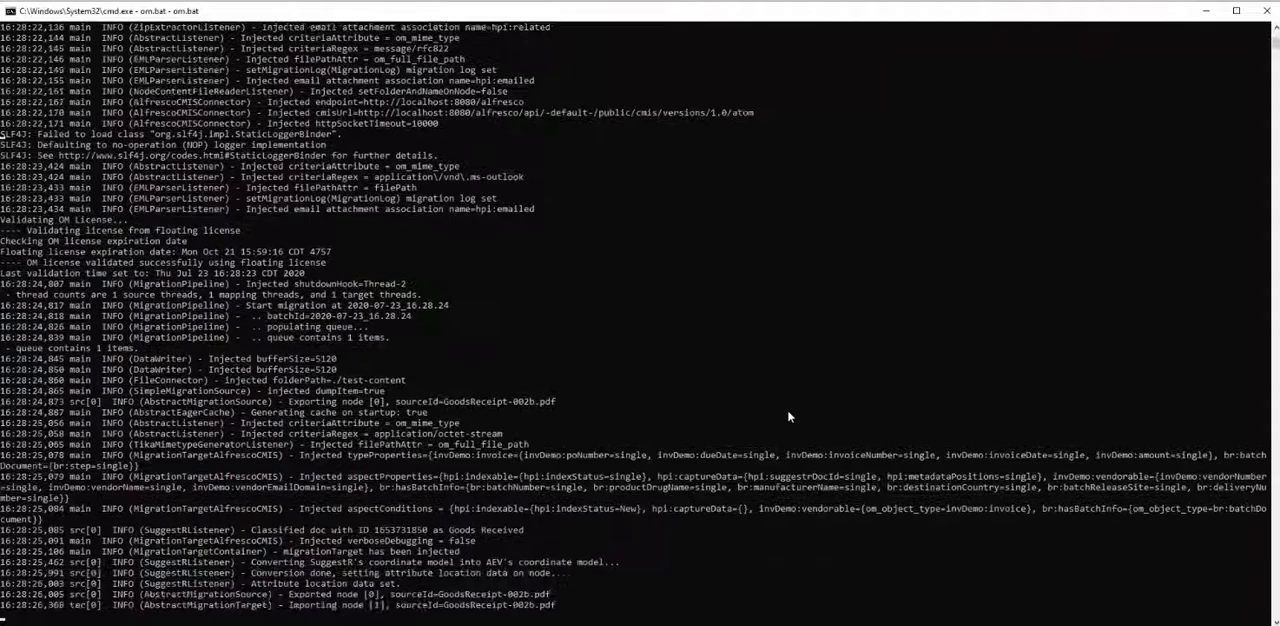
scroll("down", 3)
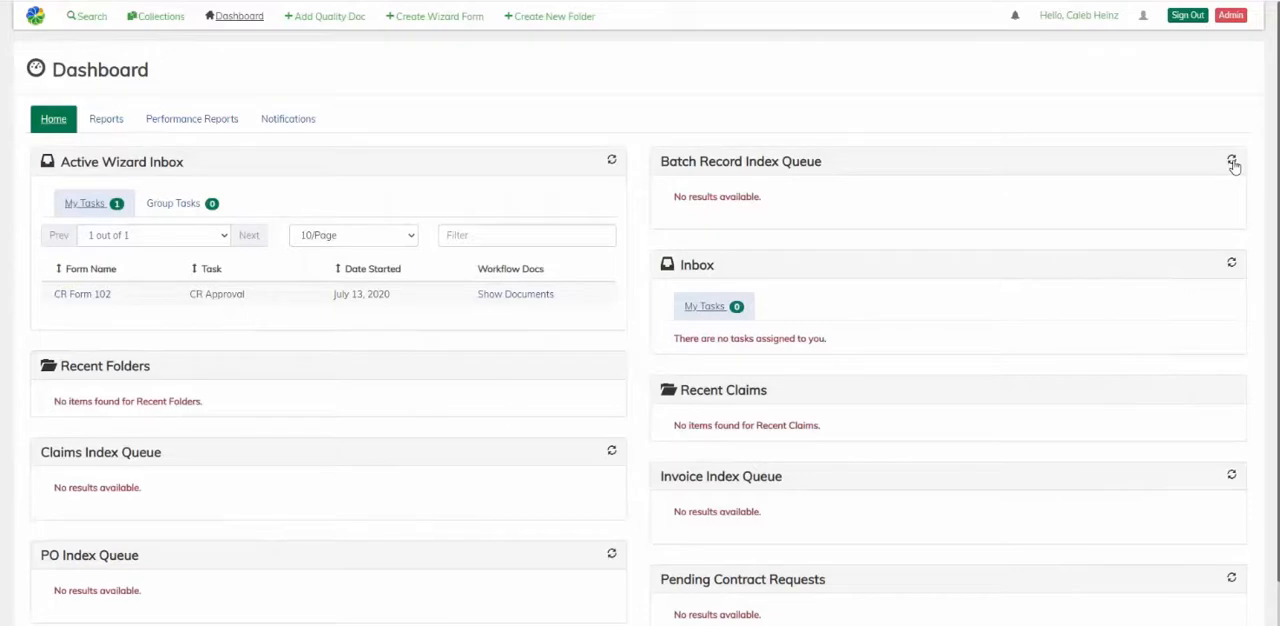
Step: Refresh the queue, open GoodsReceipt-002b.pdf and save it with Abbey Road Warehouse, London and delivery D30839105
left_click(1232, 161)
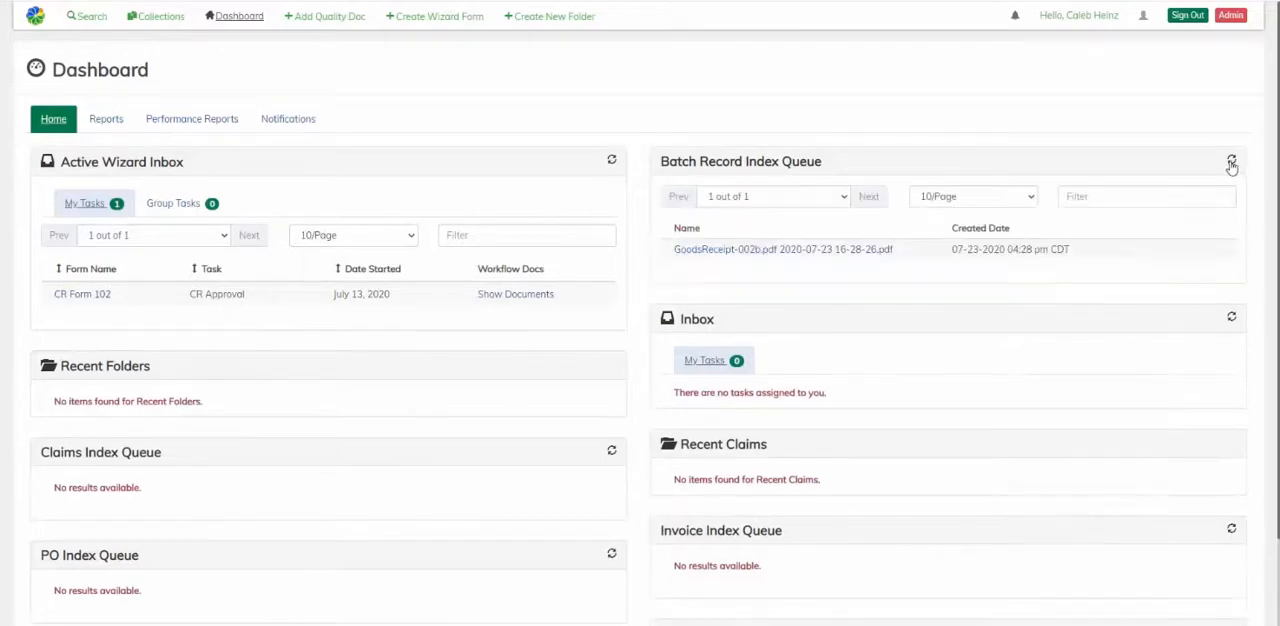
left_click(783, 249)
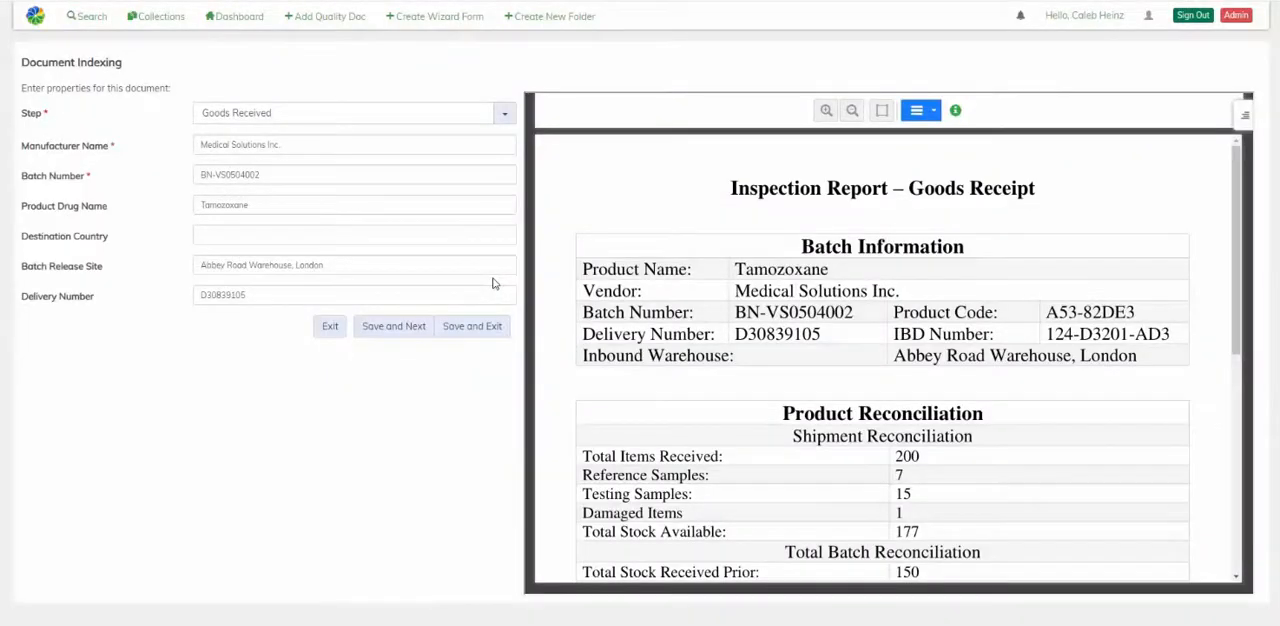
mouse_move(393, 326)
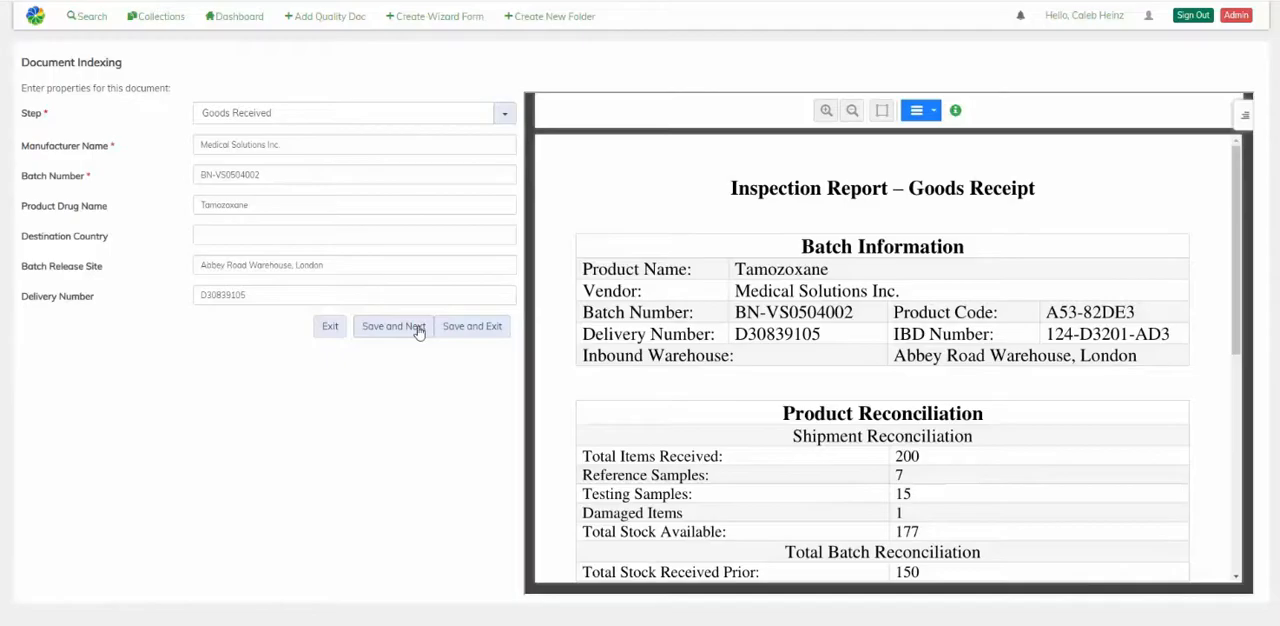
left_click(392, 326)
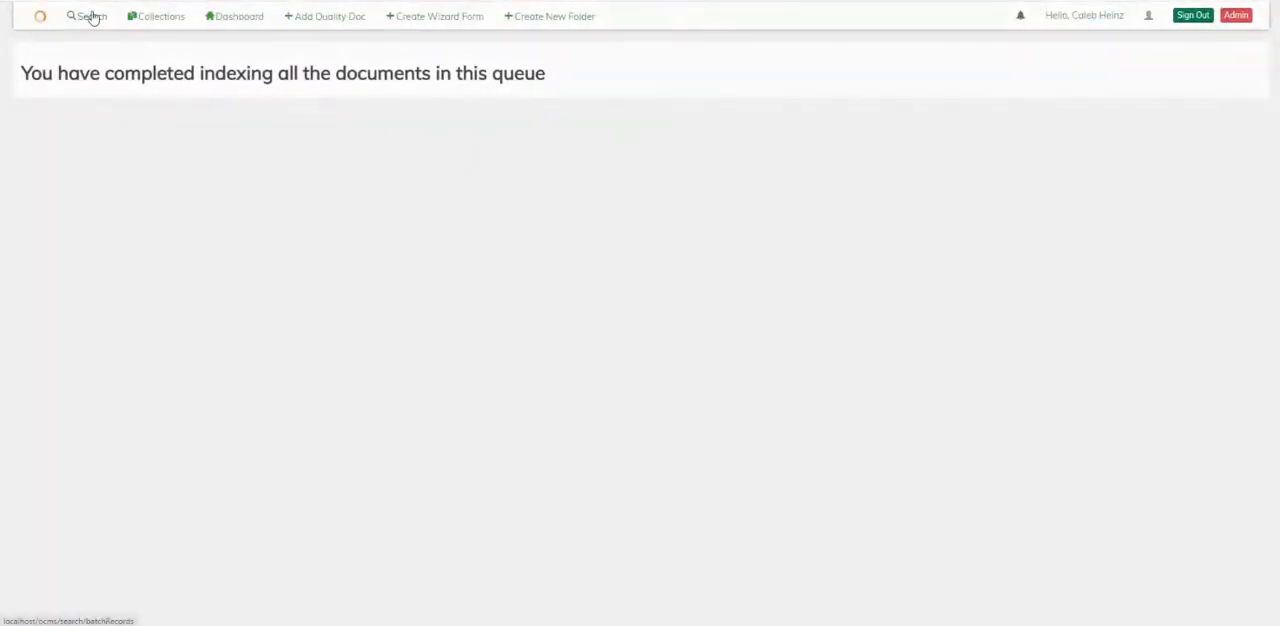
Step: Search Batch Folders for manufacturer Medical Solutions Inc. and open batch BN-AA05001
left_click(91, 16)
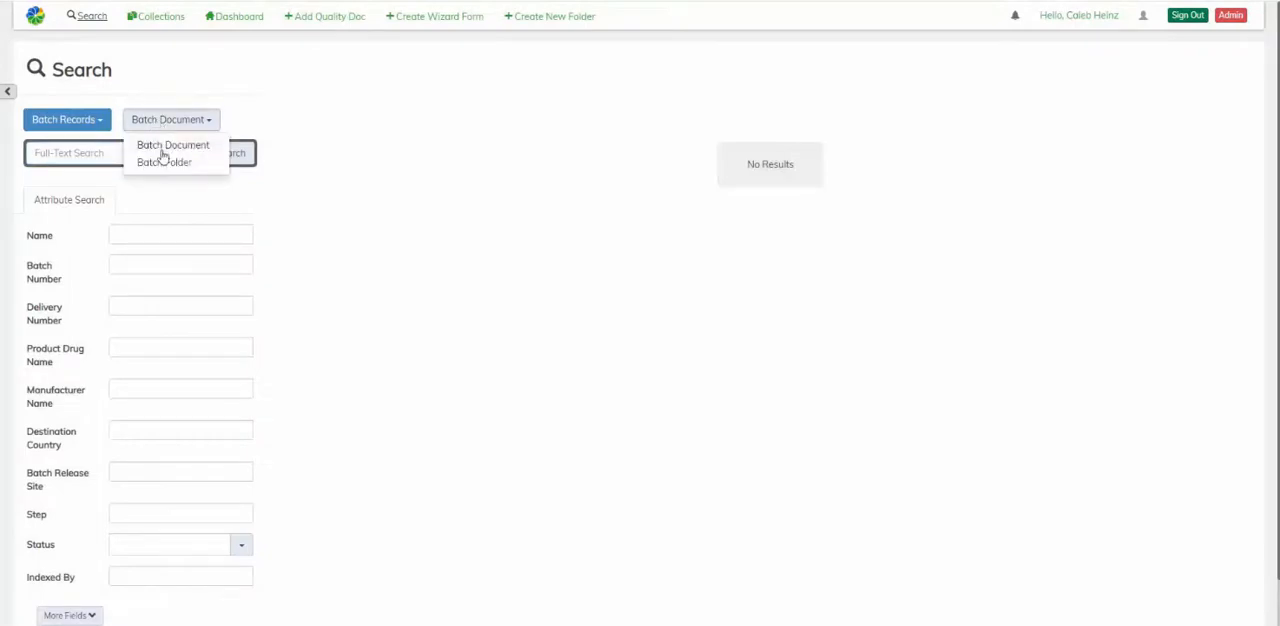
left_click(163, 162)
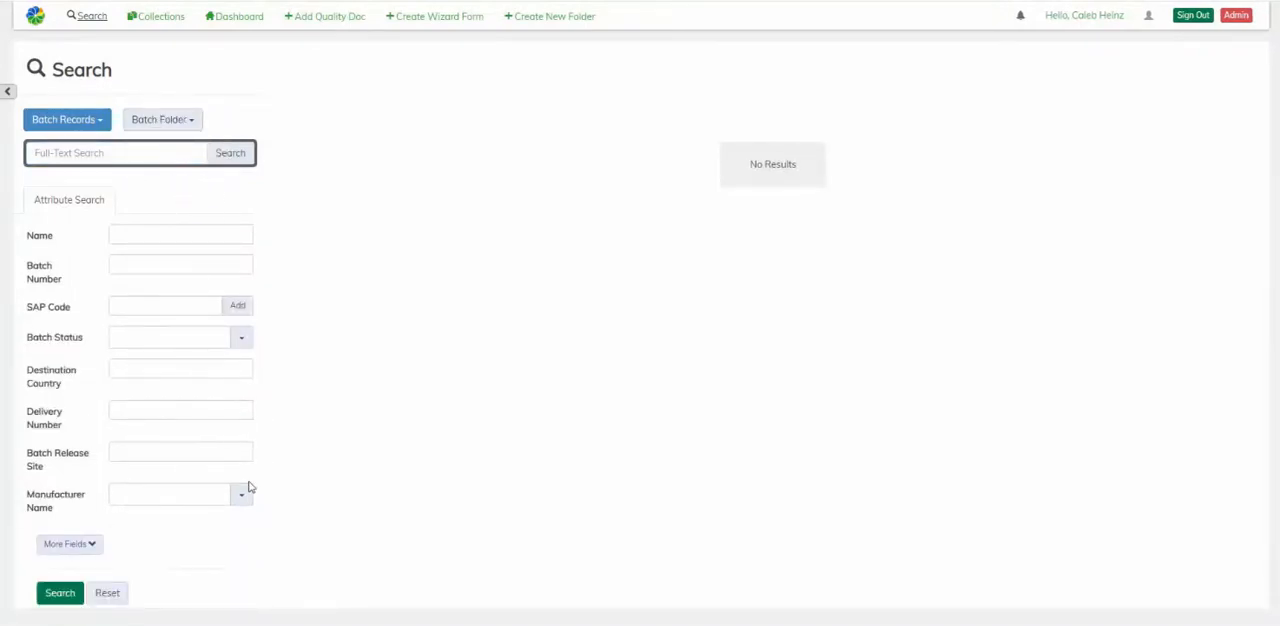
left_click(241, 494)
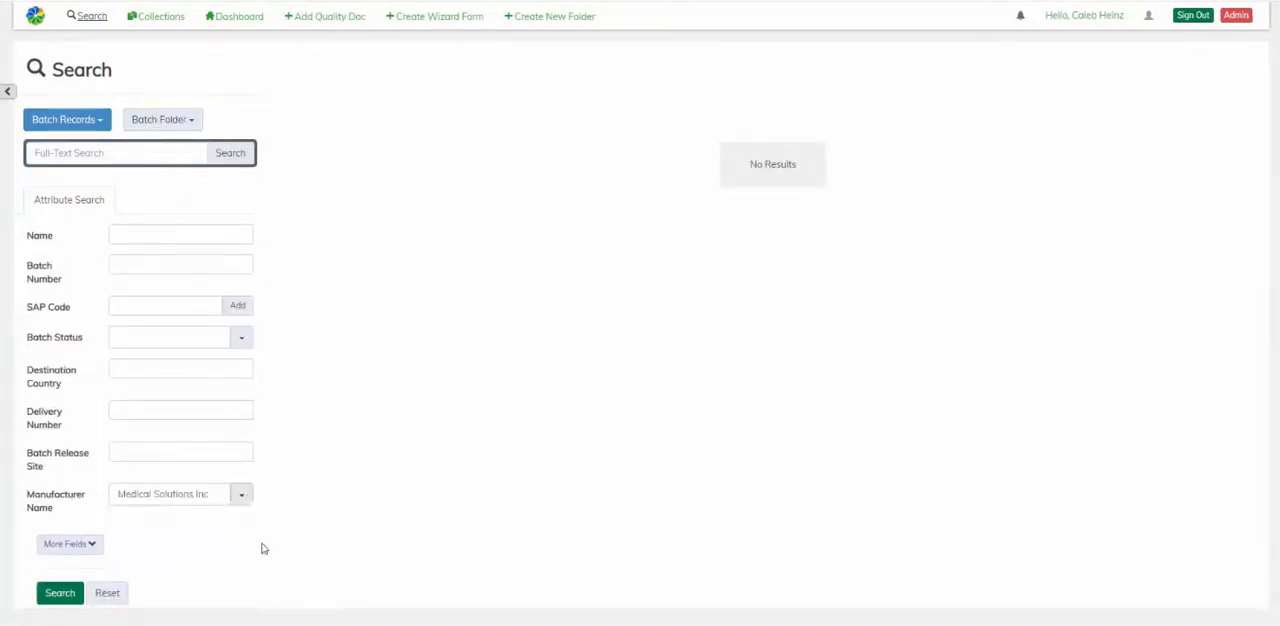
left_click(59, 592)
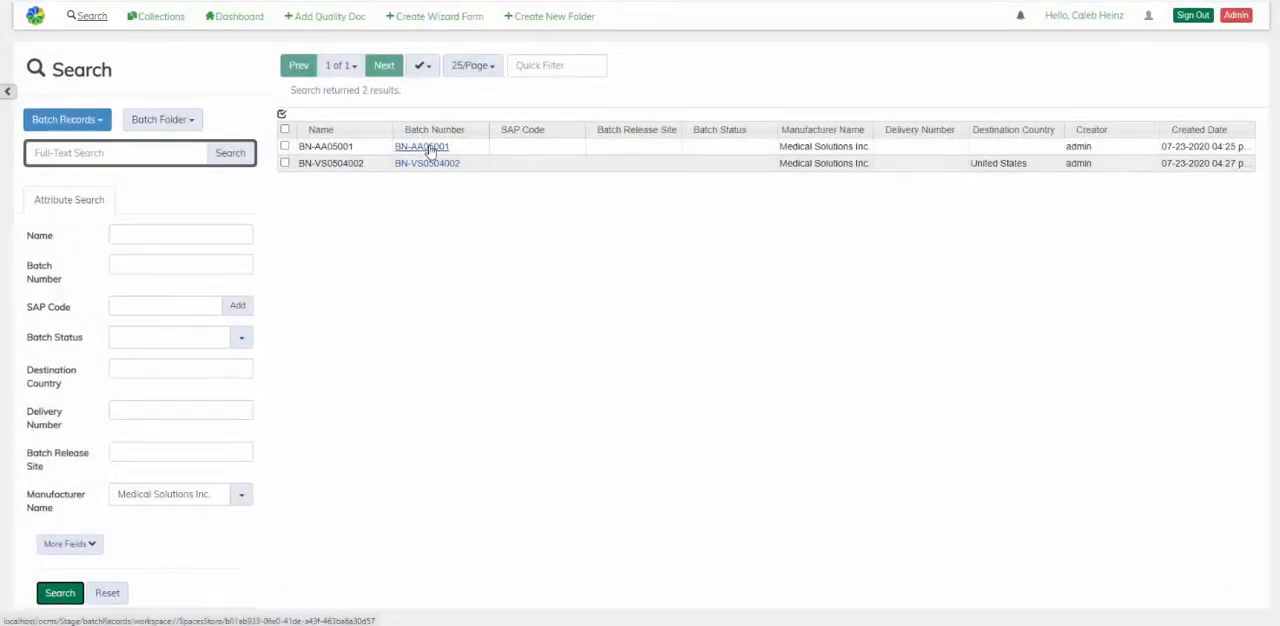
left_click(421, 146)
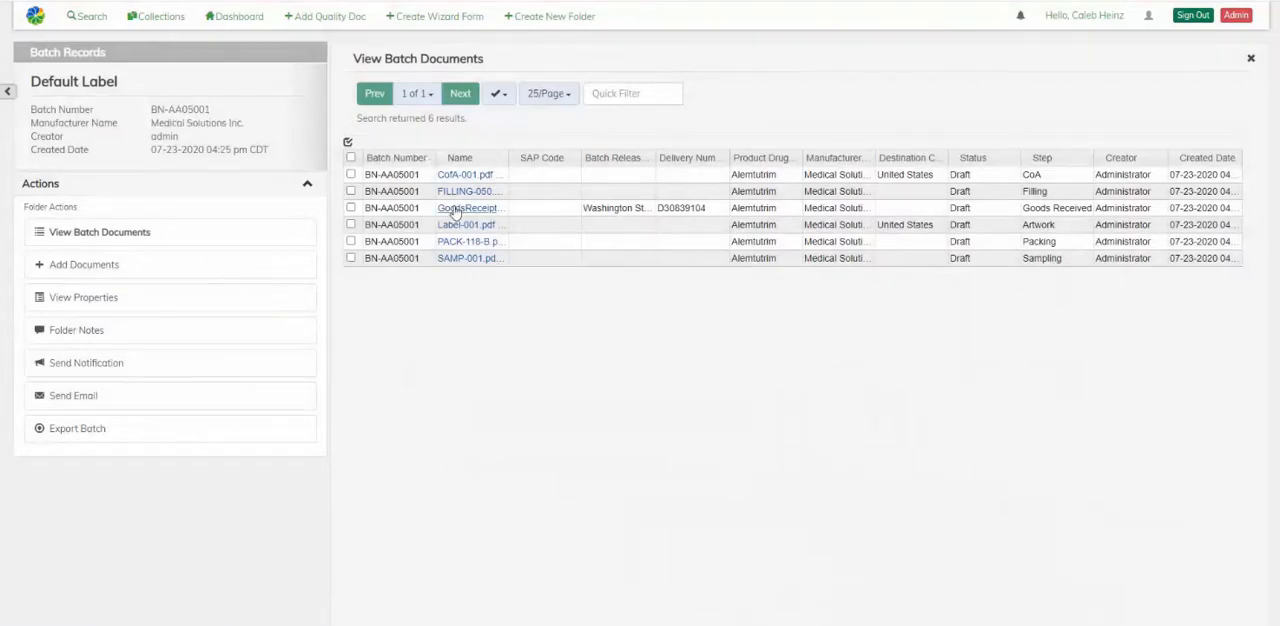
Step: Open the Goods Receipt document and locate Batch Number, Product Drug Name and Manufacturer Name in the source PDF
left_click(468, 208)
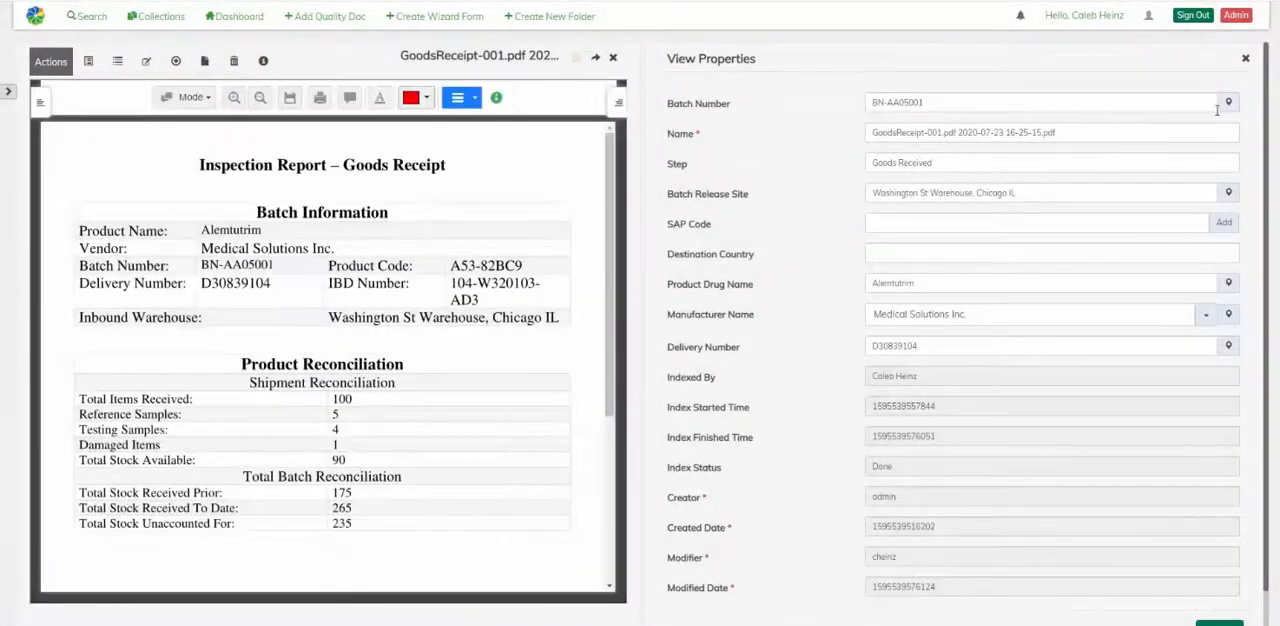
left_click(1228, 102)
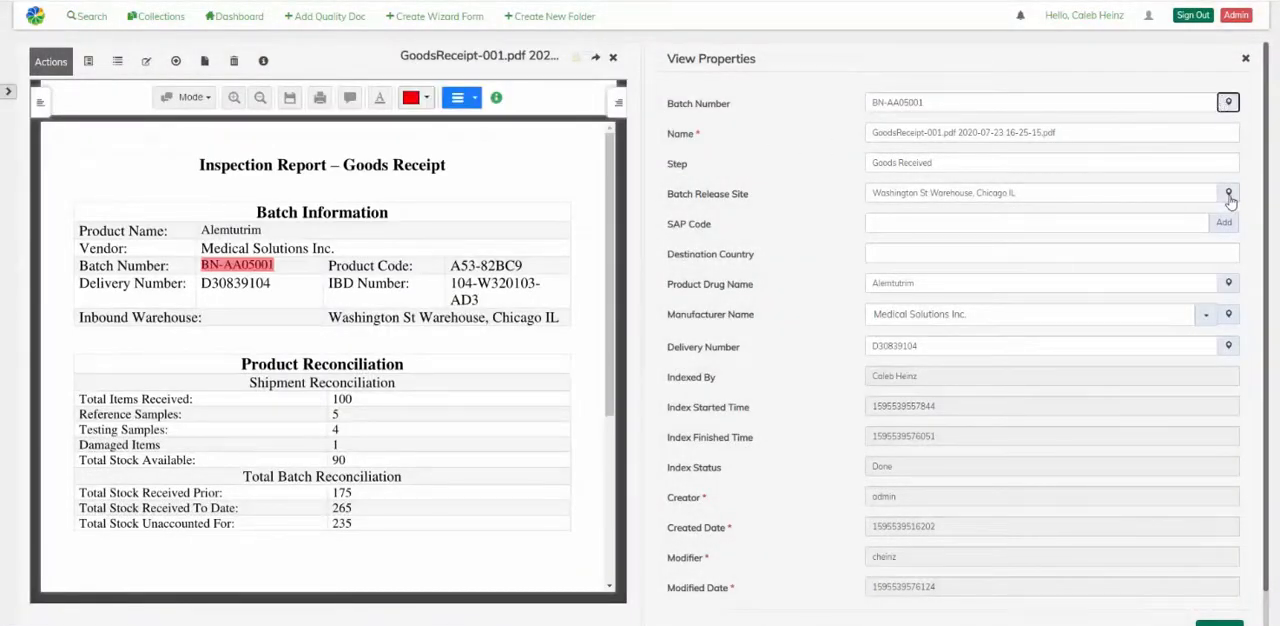
left_click(1229, 283)
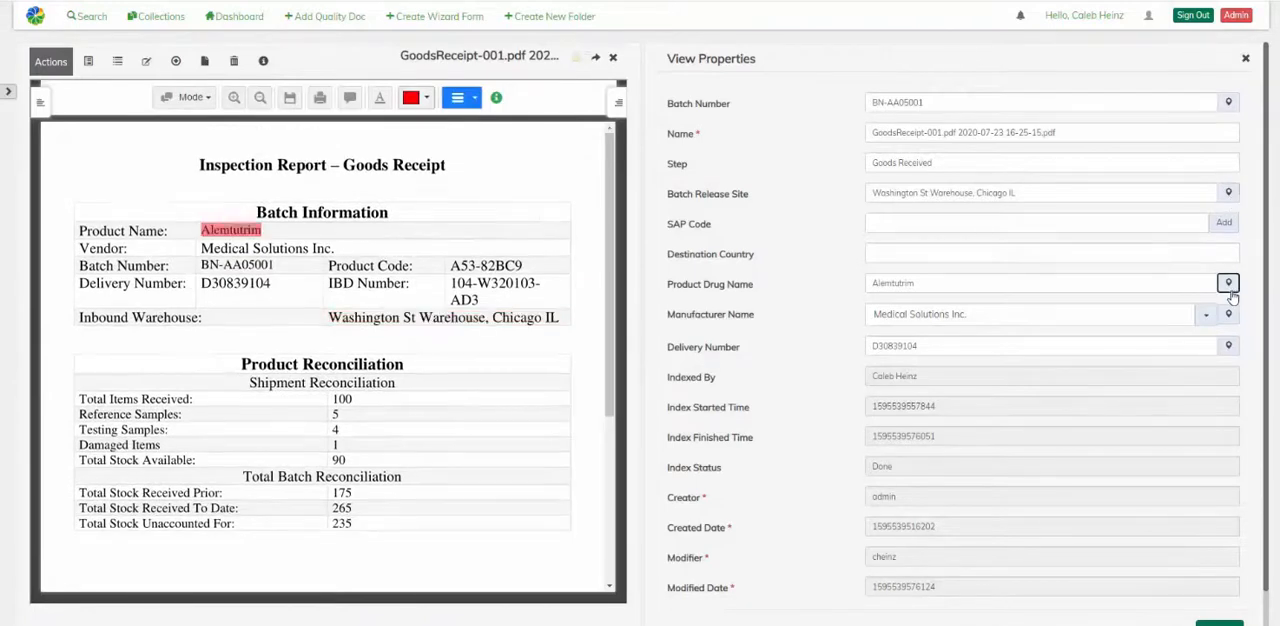
left_click(1228, 314)
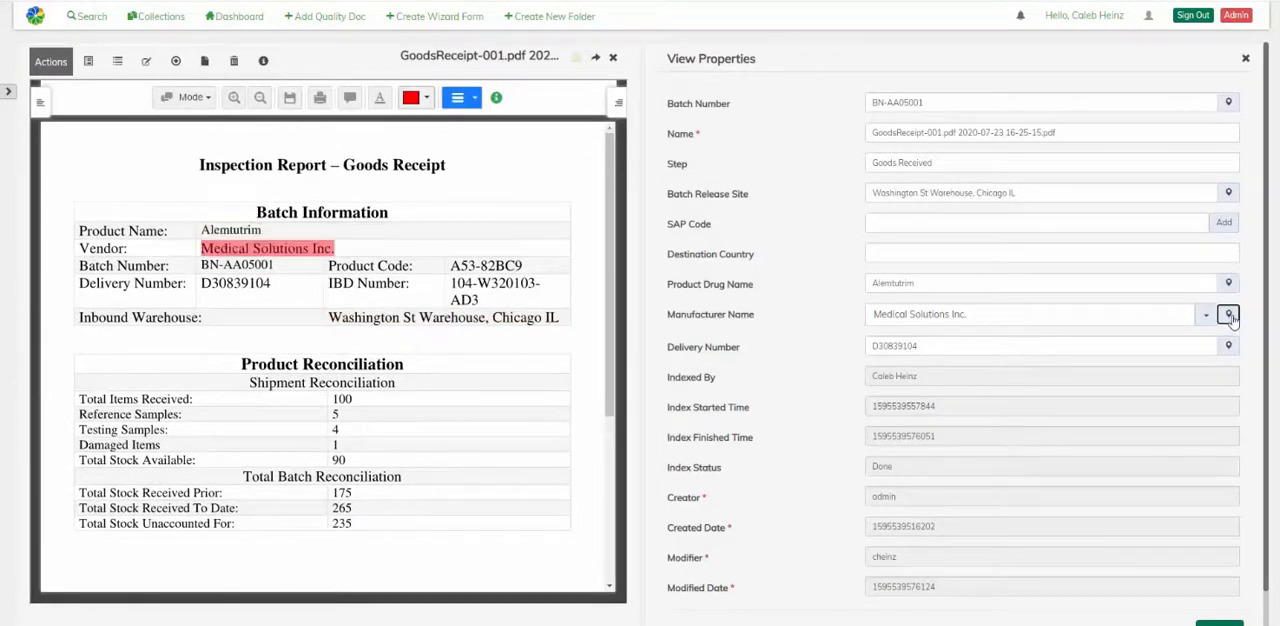
left_click(1228, 345)
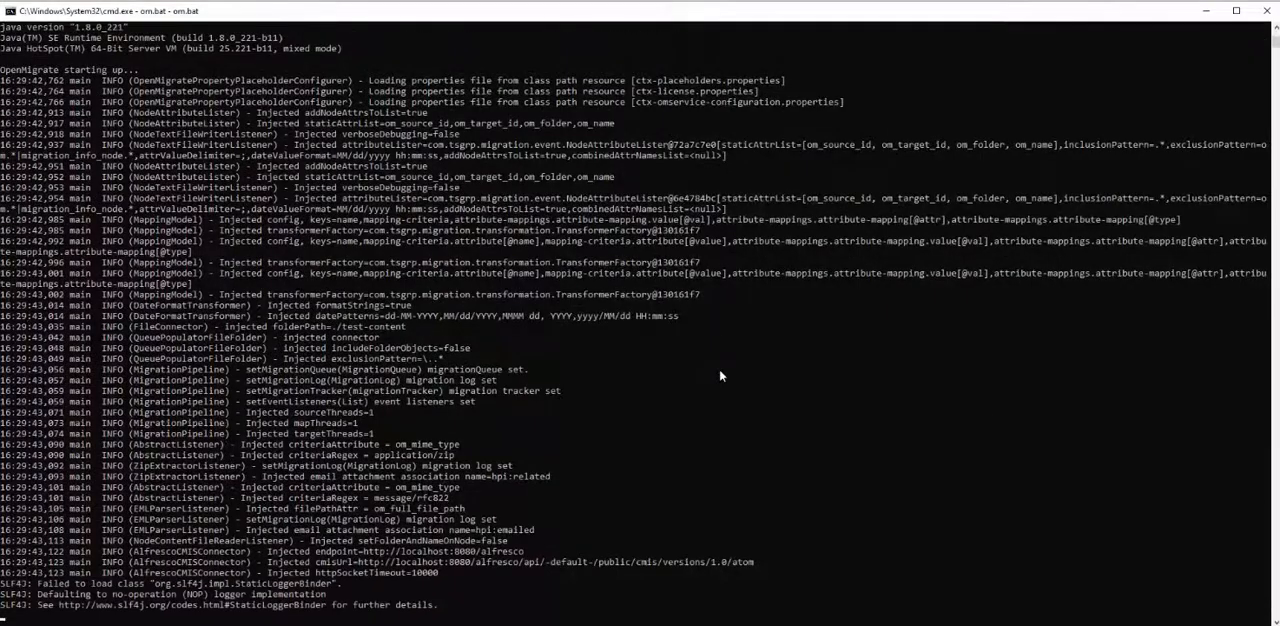
Step: Scroll the OpenMigrate log as the CofA-003 through SAMP-003 files are classified and imported
scroll("down", 3)
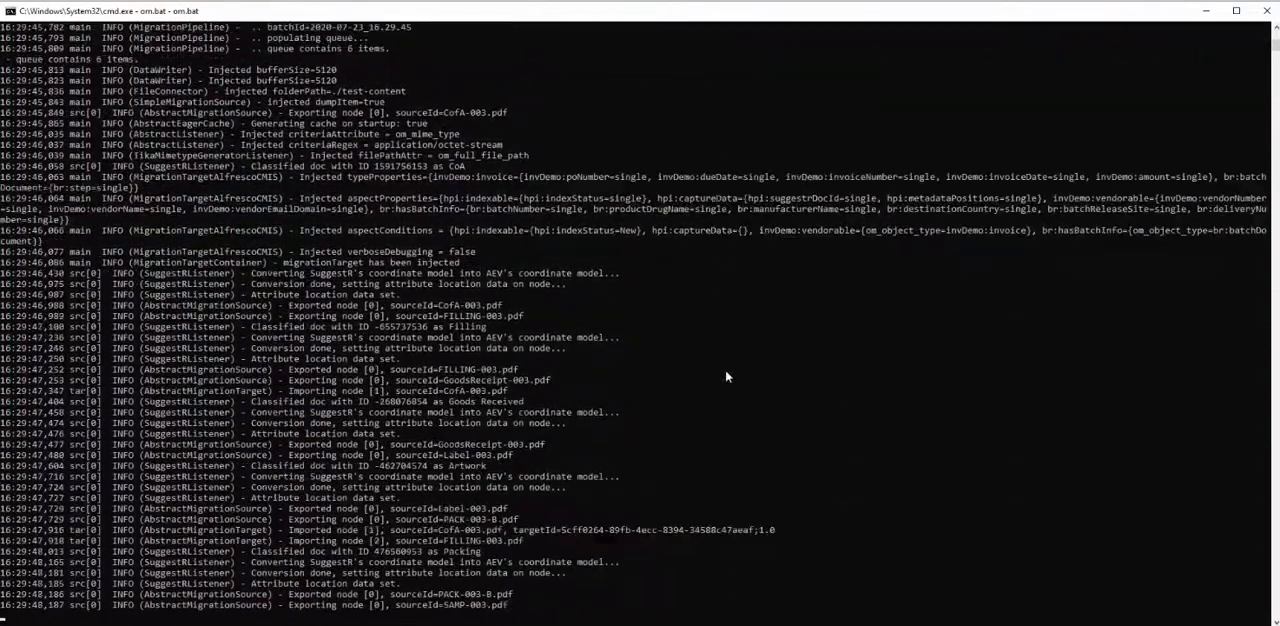
scroll("down", 3)
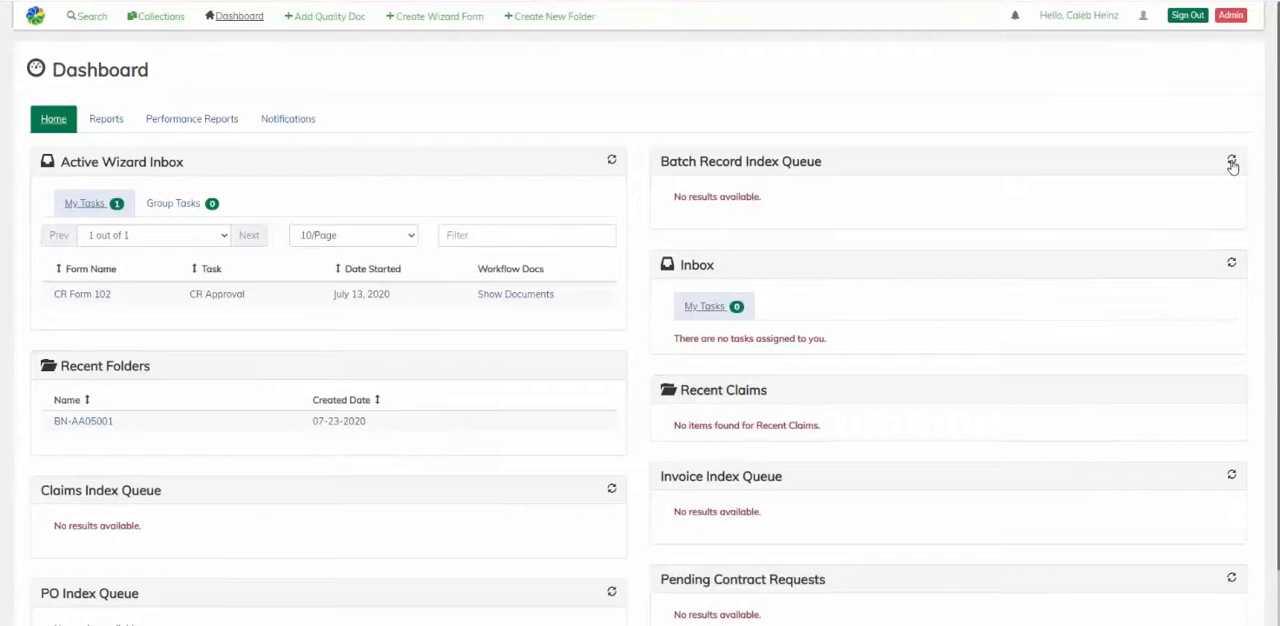
Step: Refresh the queue and index CofA-003 with manufacturer Health Innovation Ltd. and destination Germany, then save
left_click(1231, 162)
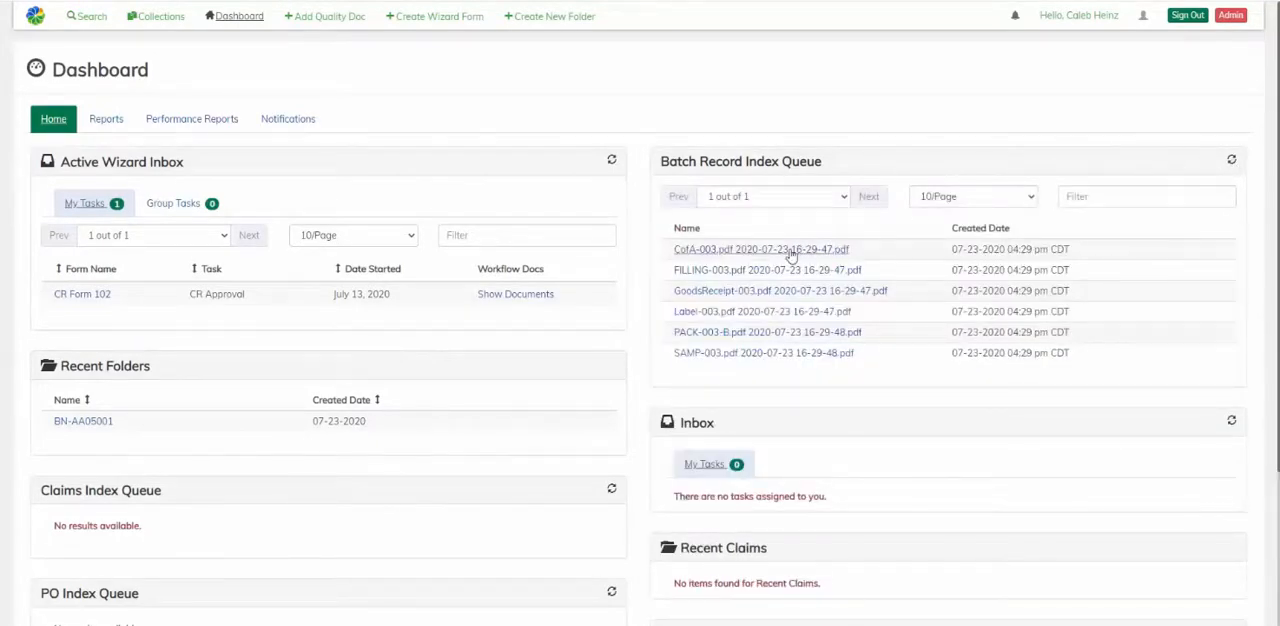
left_click(761, 249)
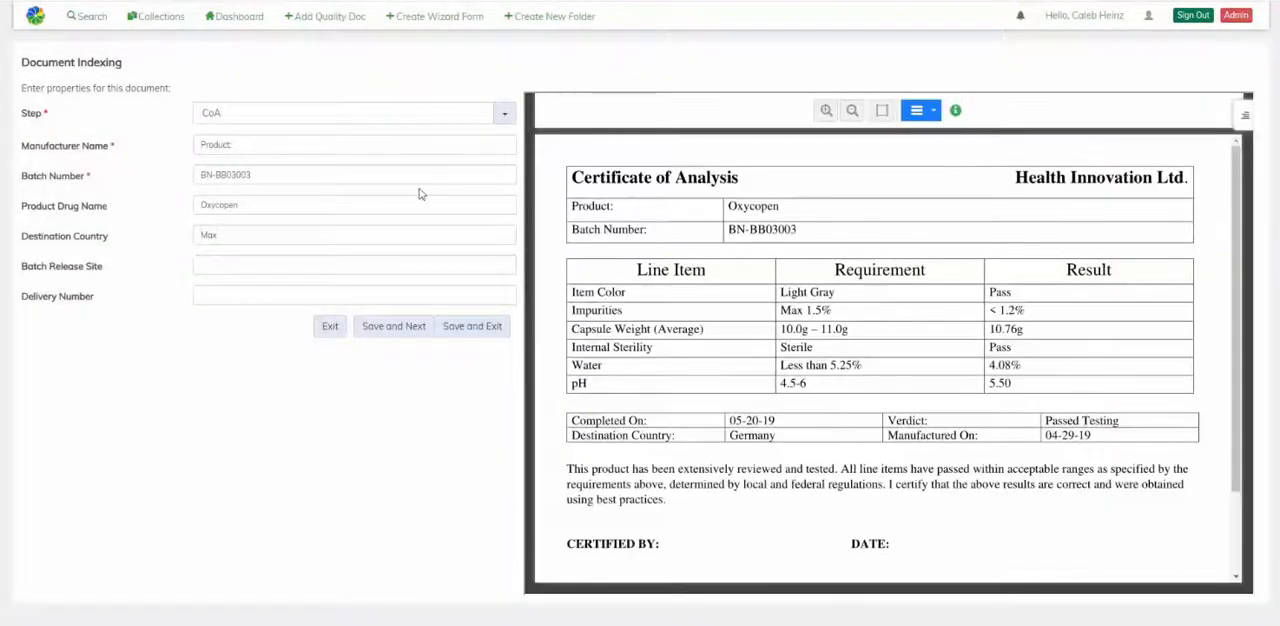
left_click(354, 144)
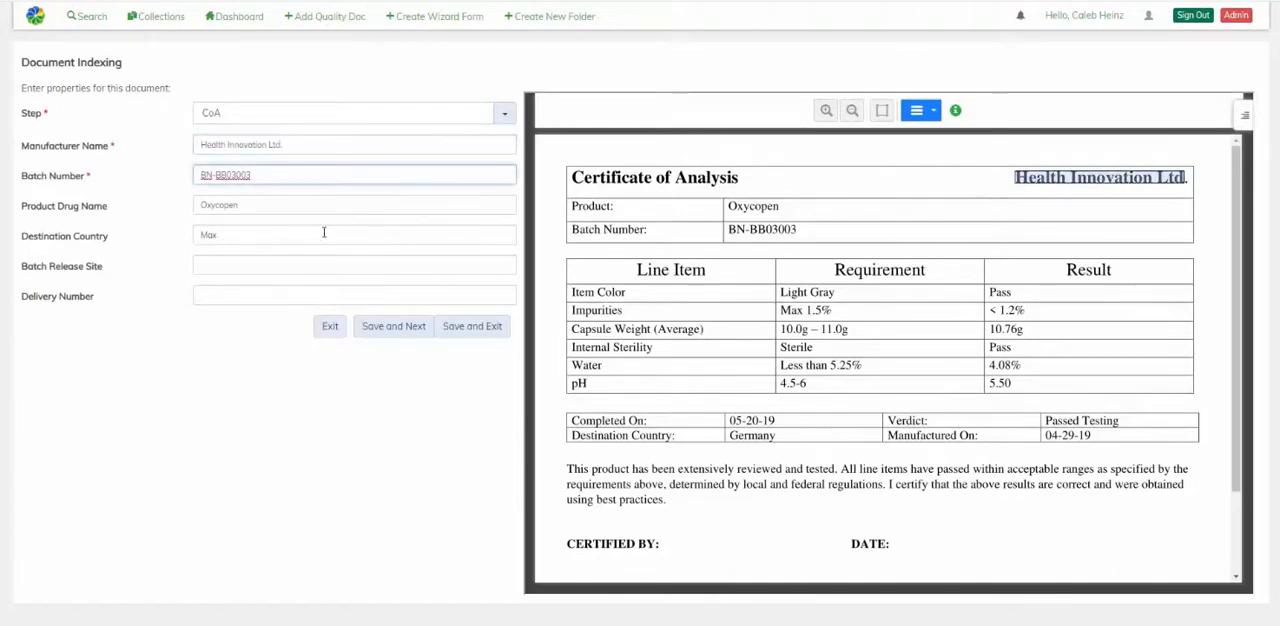
left_click(354, 234)
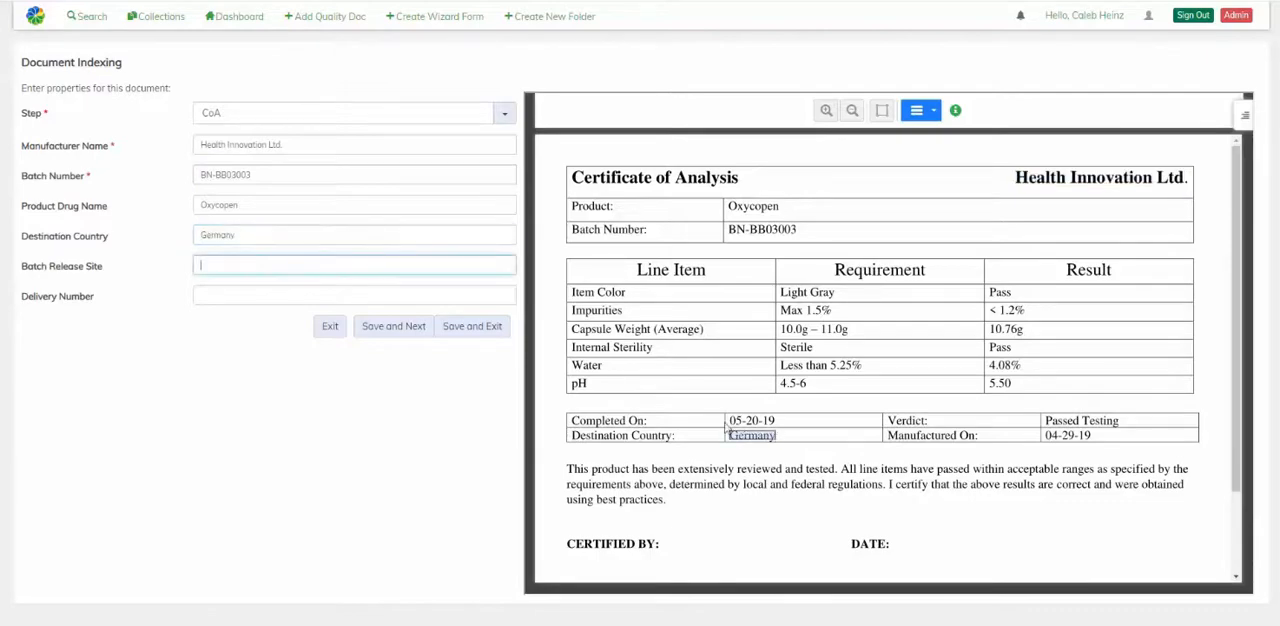
left_click(393, 326)
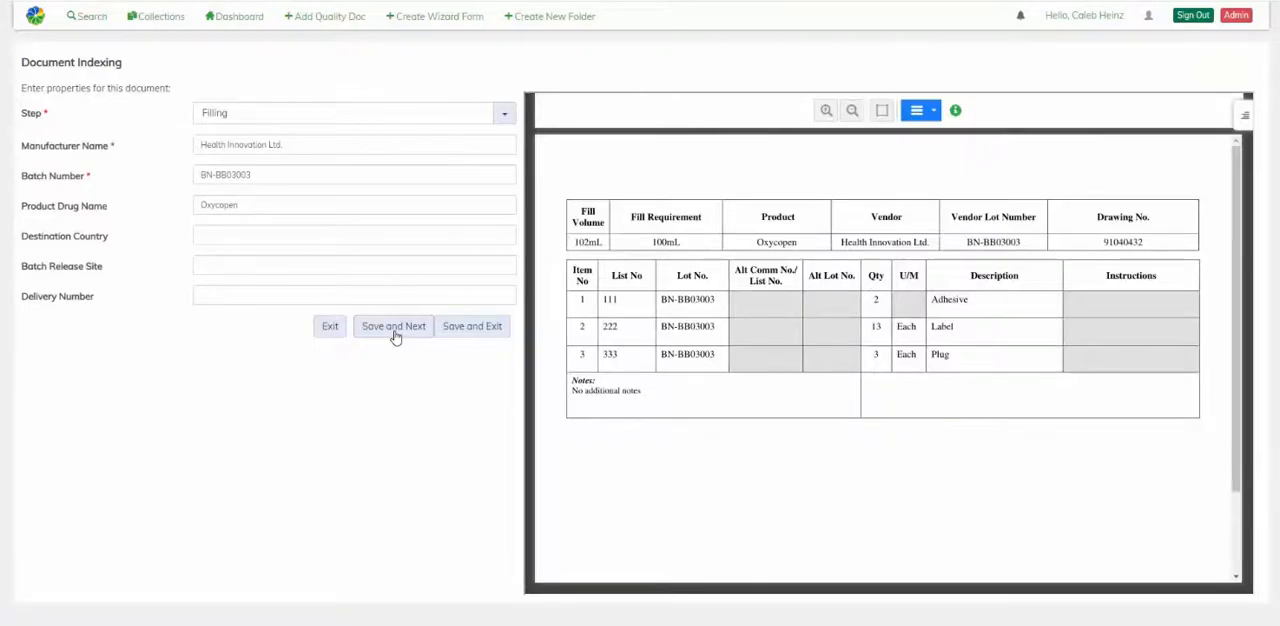
Step: Save Filling, then fill Goods Received with release site Los Angeles, California and delivery D30839126
left_click(393, 326)
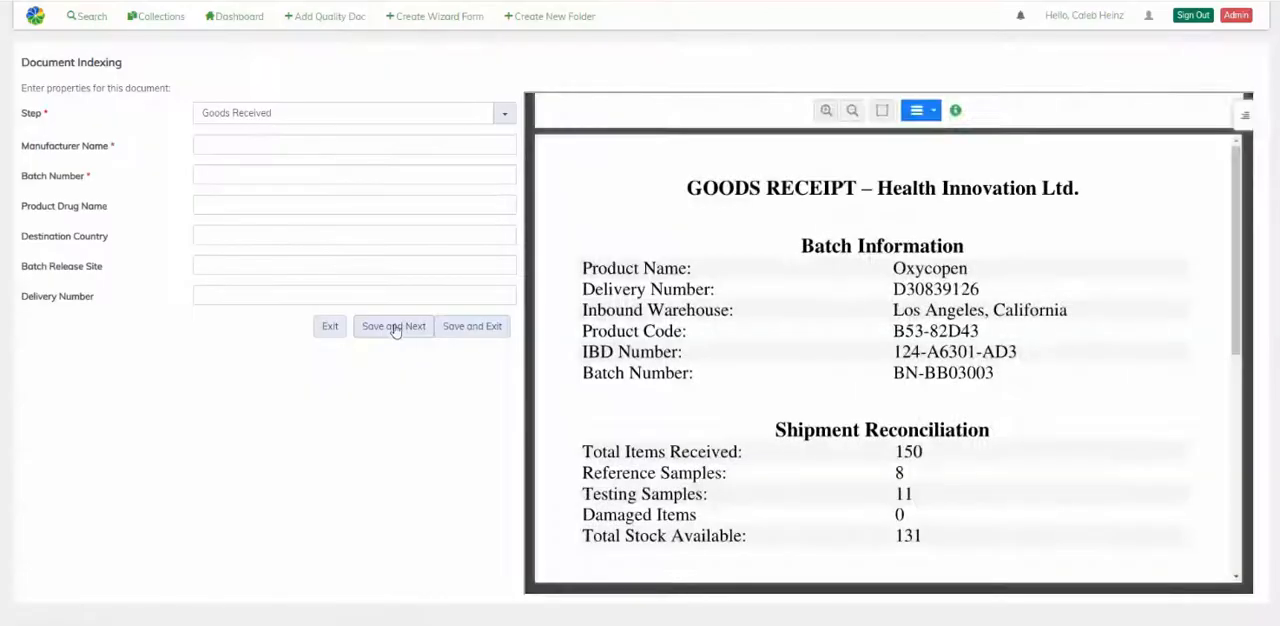
left_click(354, 145)
type("Health Innovation Ltd.")
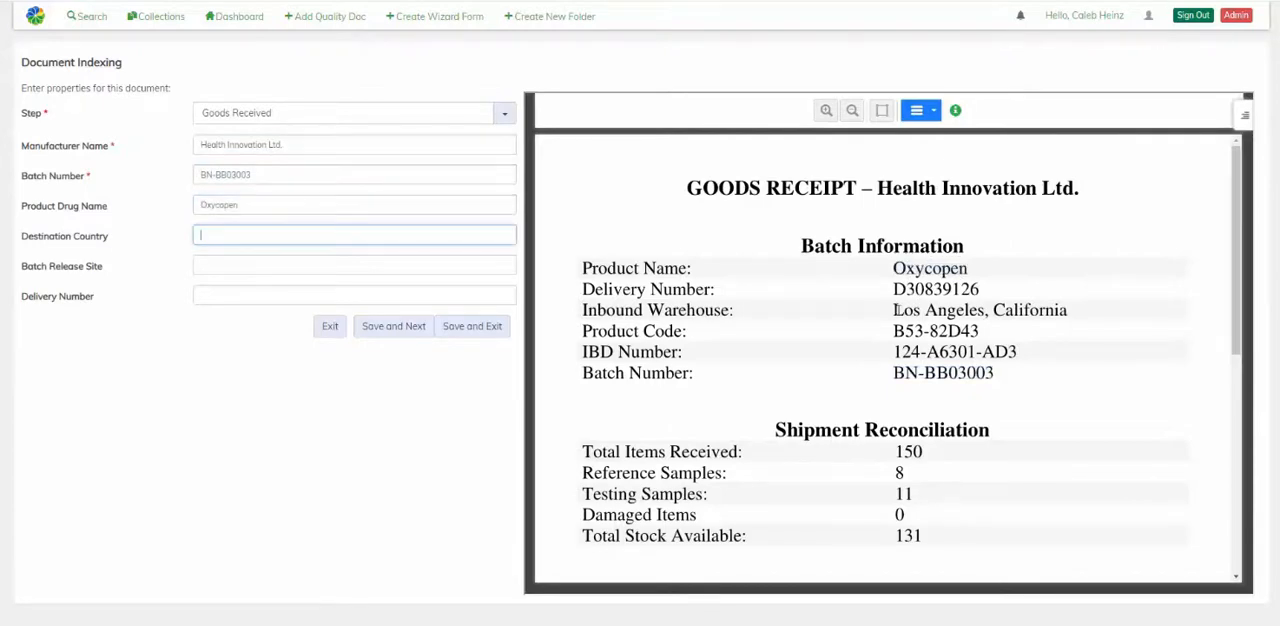
left_click(354, 265)
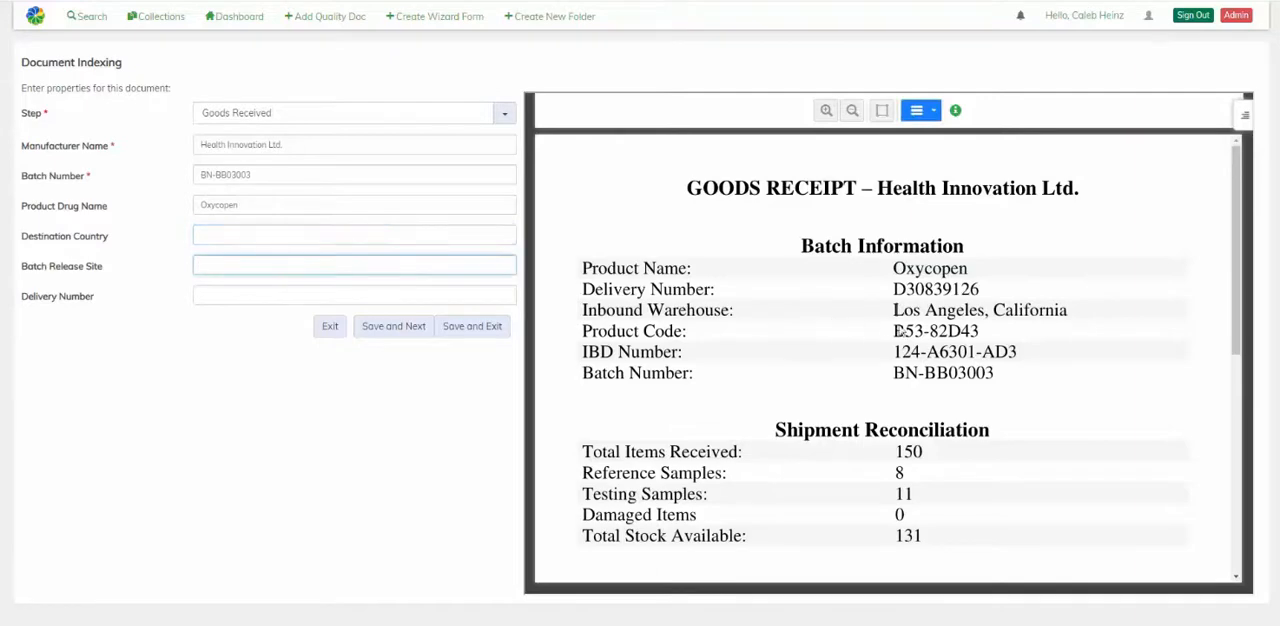
double_click(980, 310)
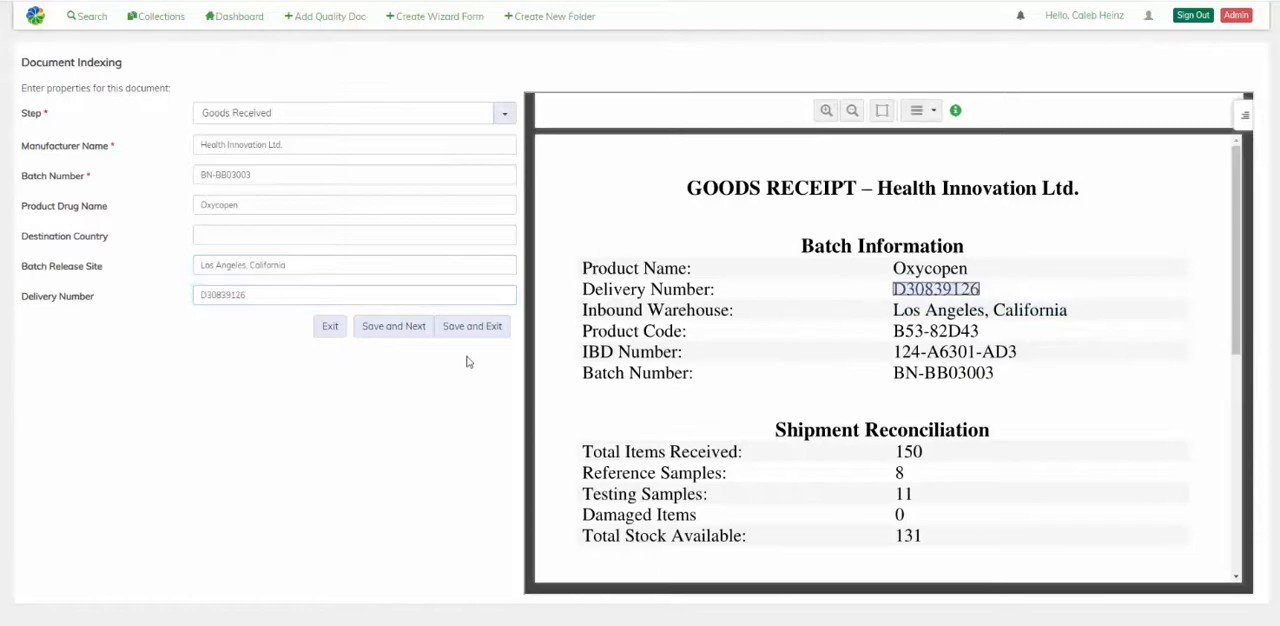
left_click(393, 326)
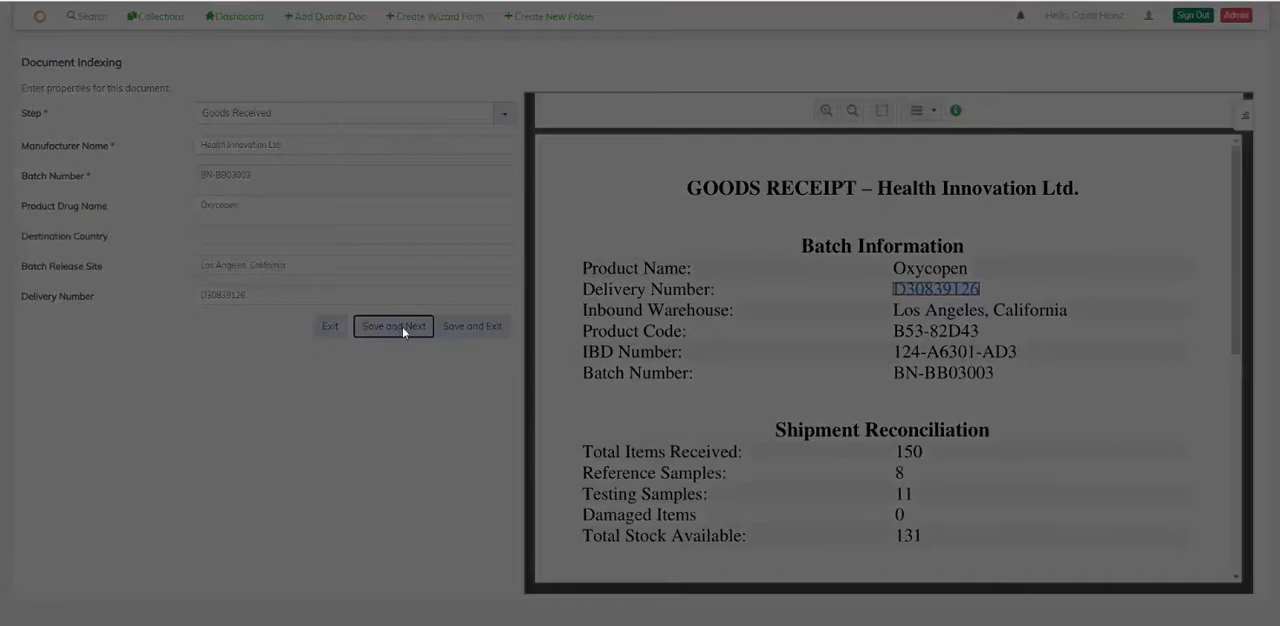
Step: Save the goods receipt, Artwork and Packing documents in turn with Save and Next
left_click(393, 326)
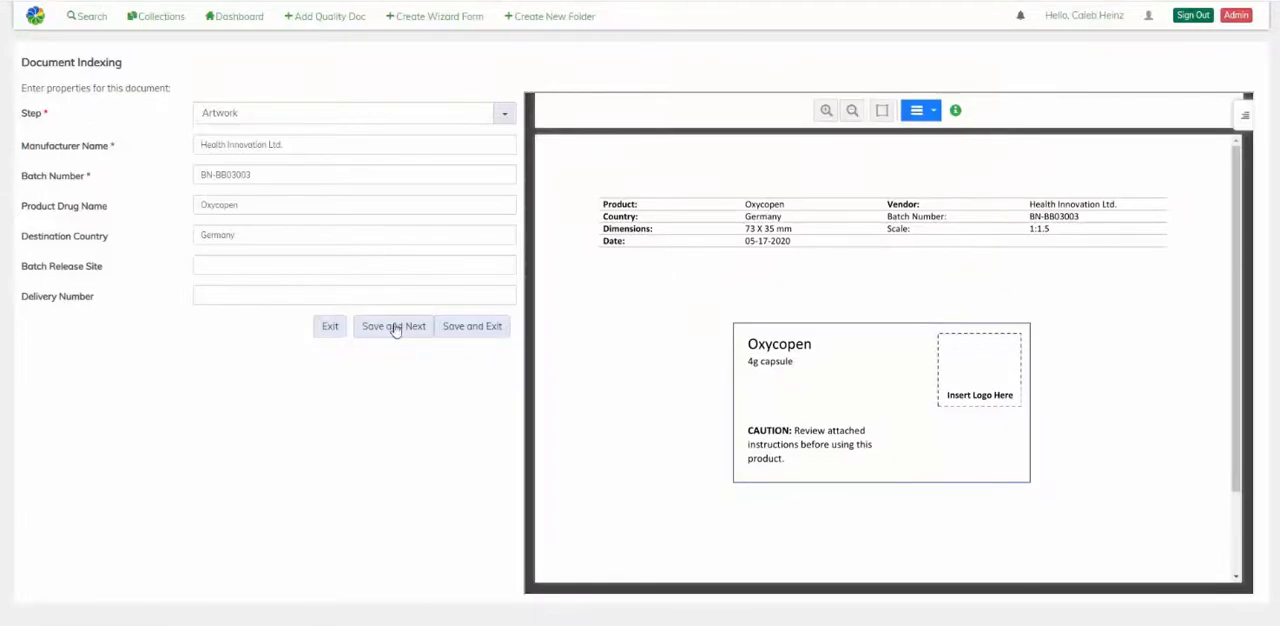
left_click(393, 326)
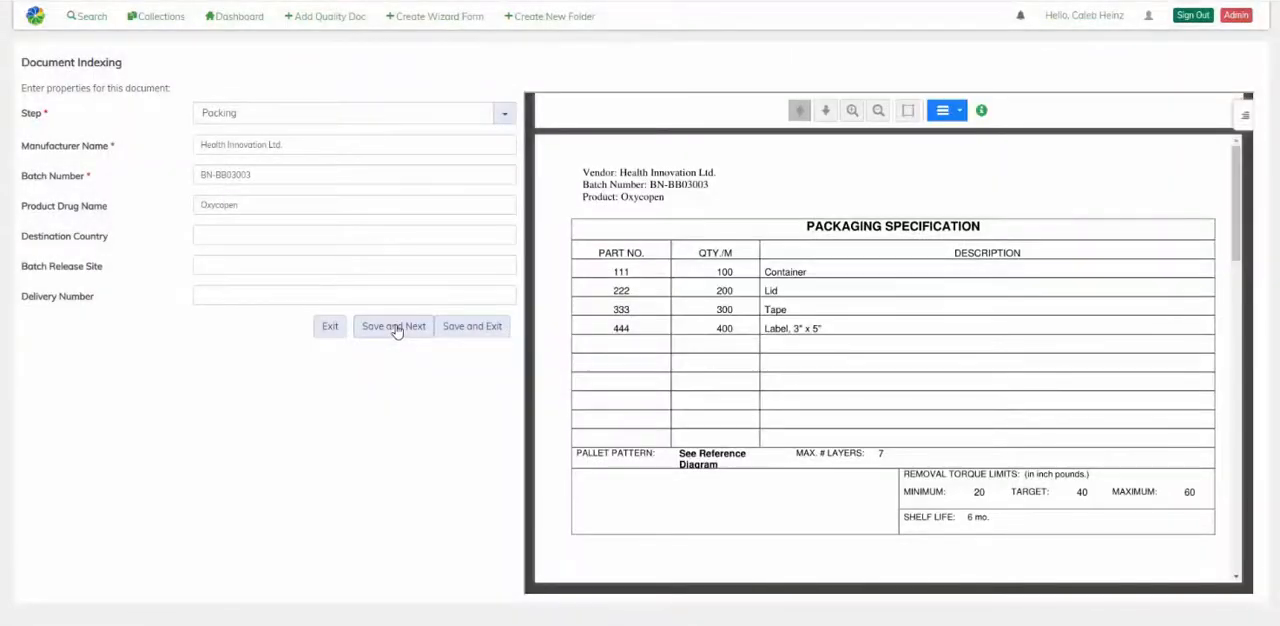
left_click(393, 326)
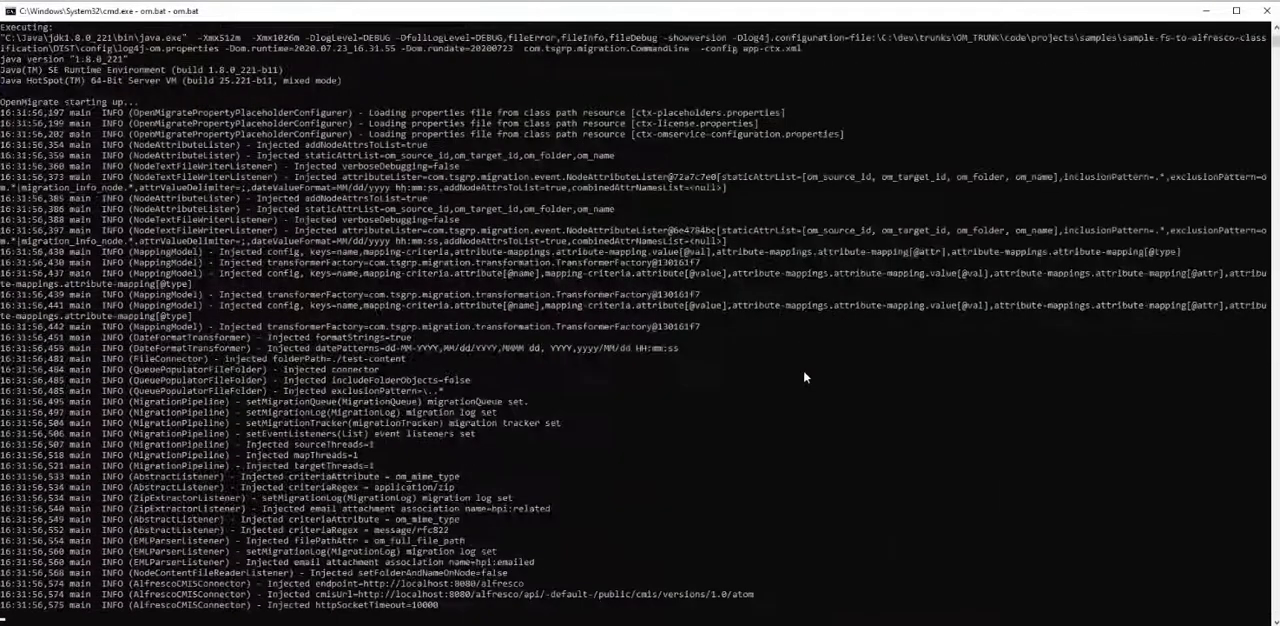
Step: Scroll the OpenMigrate log as the six 004 batch PDFs are classified and imported
scroll("down", 3)
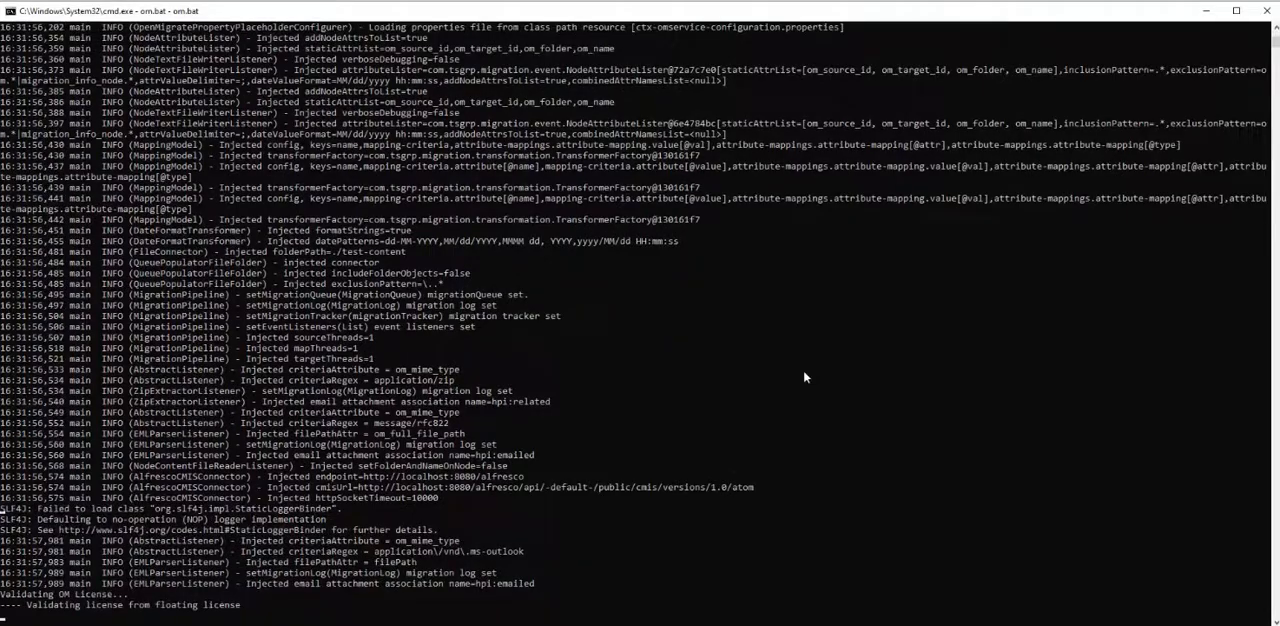
scroll("down", 3)
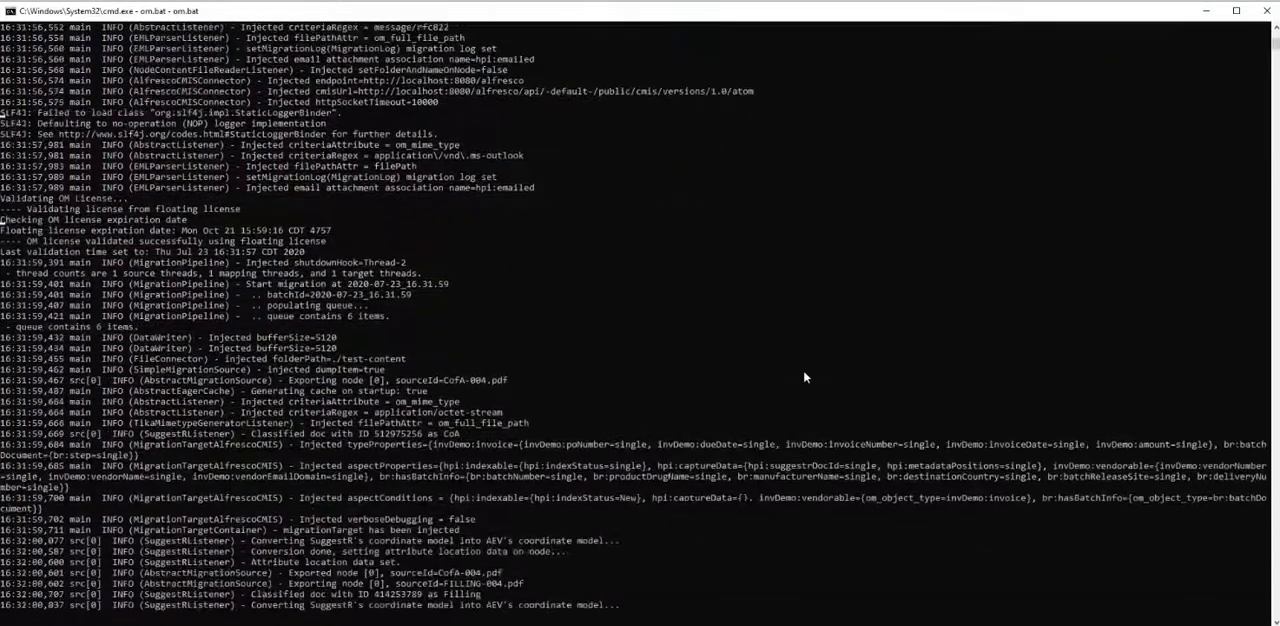
scroll("down", 3)
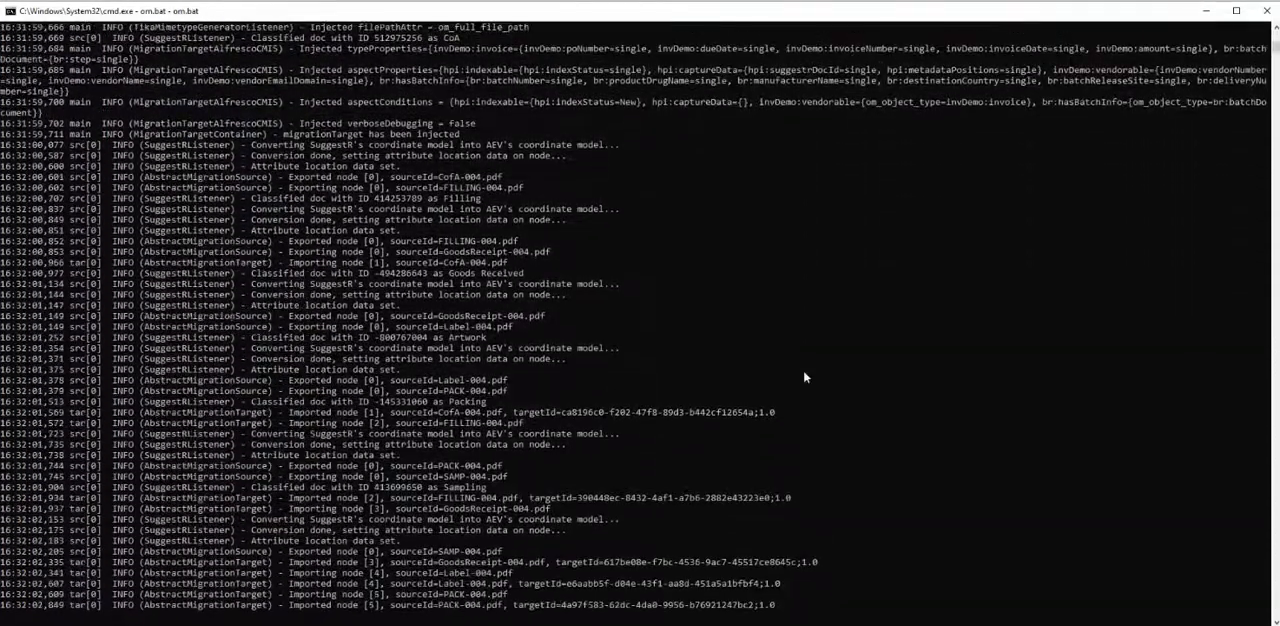
scroll("down", 3)
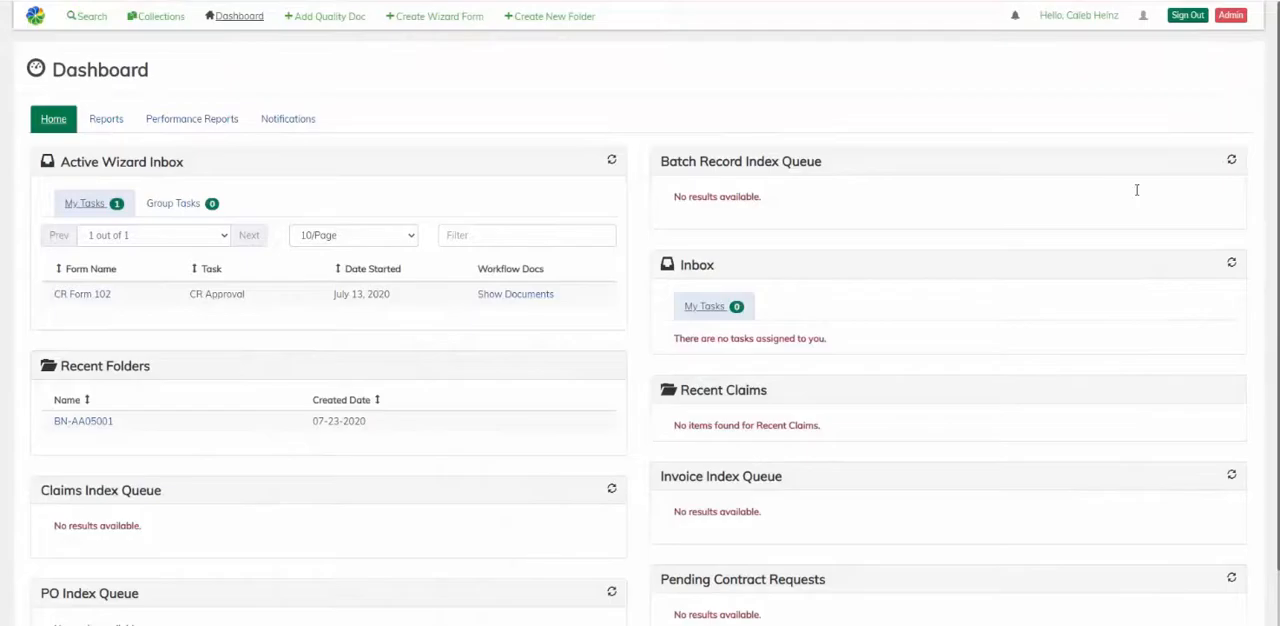
Step: Start the BN-DRW01004 queue and save the CofA, Filling and Goods Received documents
left_click(515, 293)
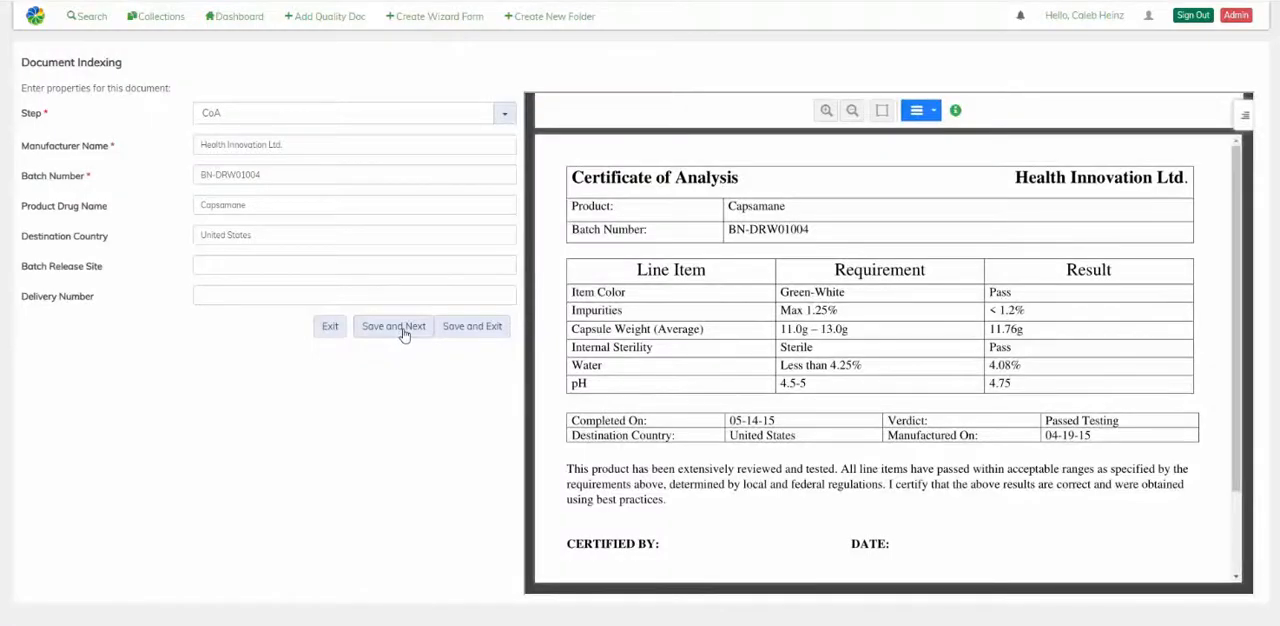
left_click(393, 326)
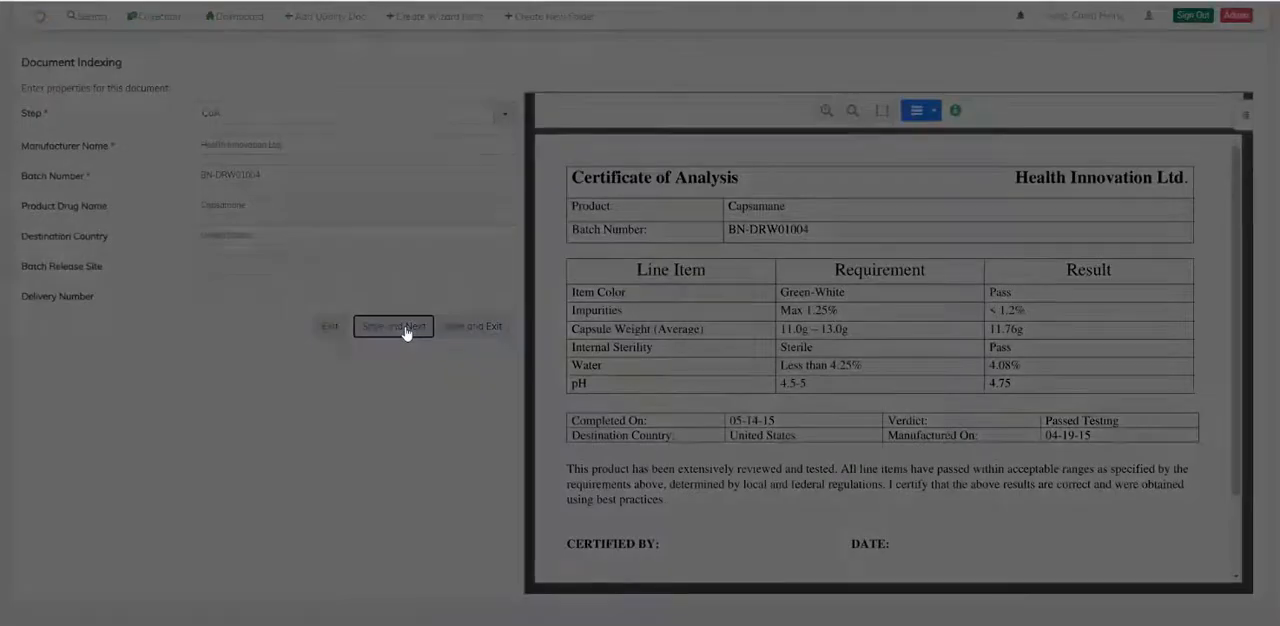
left_click(393, 326)
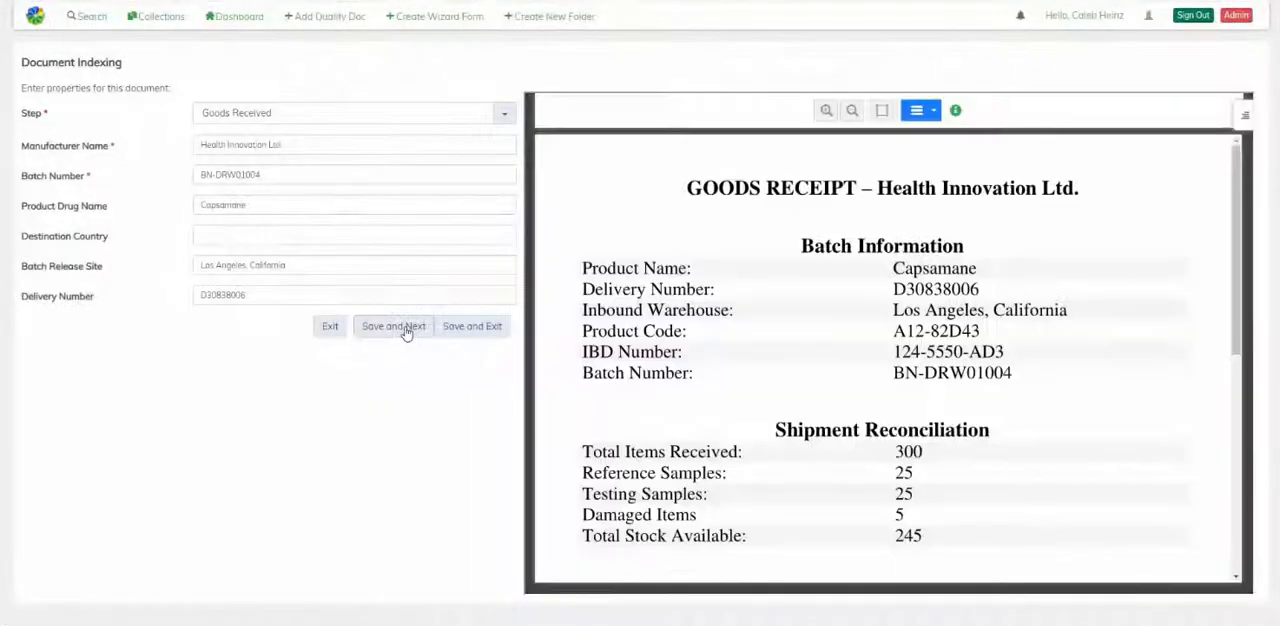
left_click(393, 326)
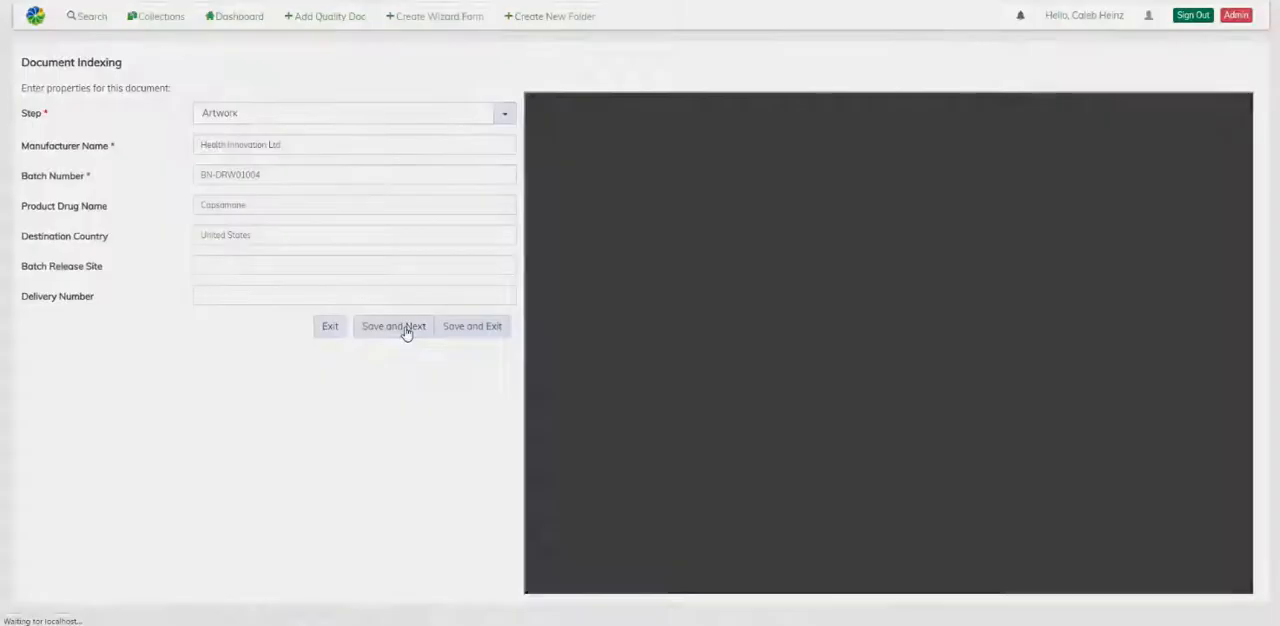
Step: Save the Artwork, Packing and Sampling documents, leaving the queue fully indexed
left_click(393, 326)
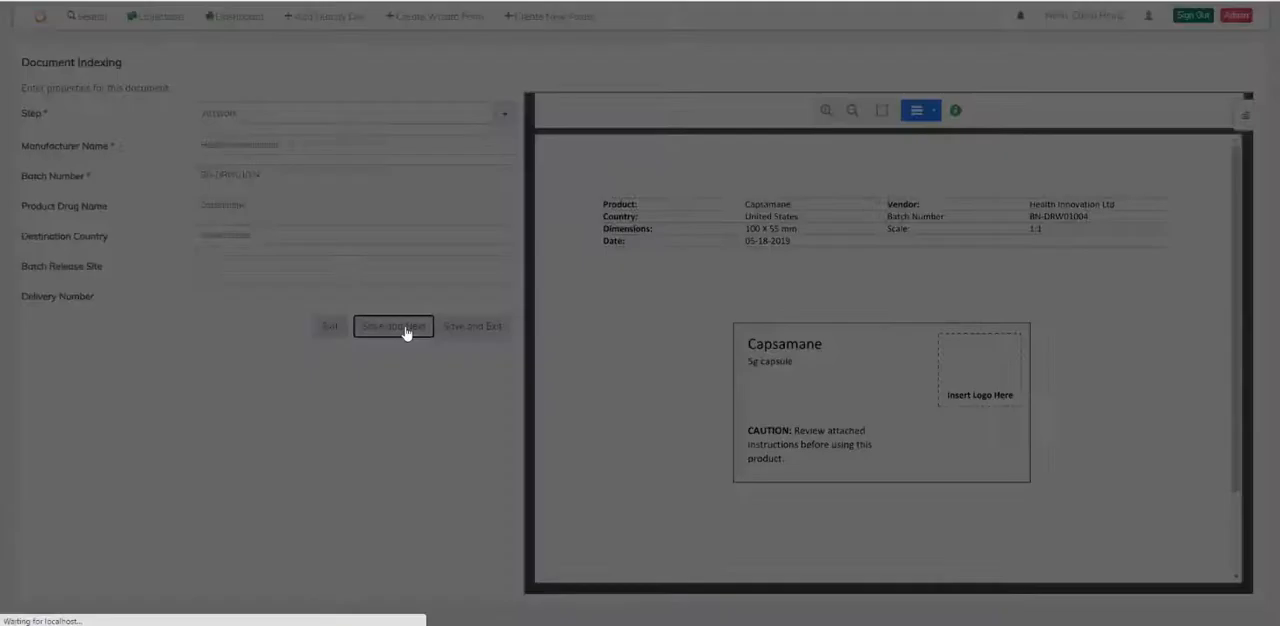
left_click(393, 326)
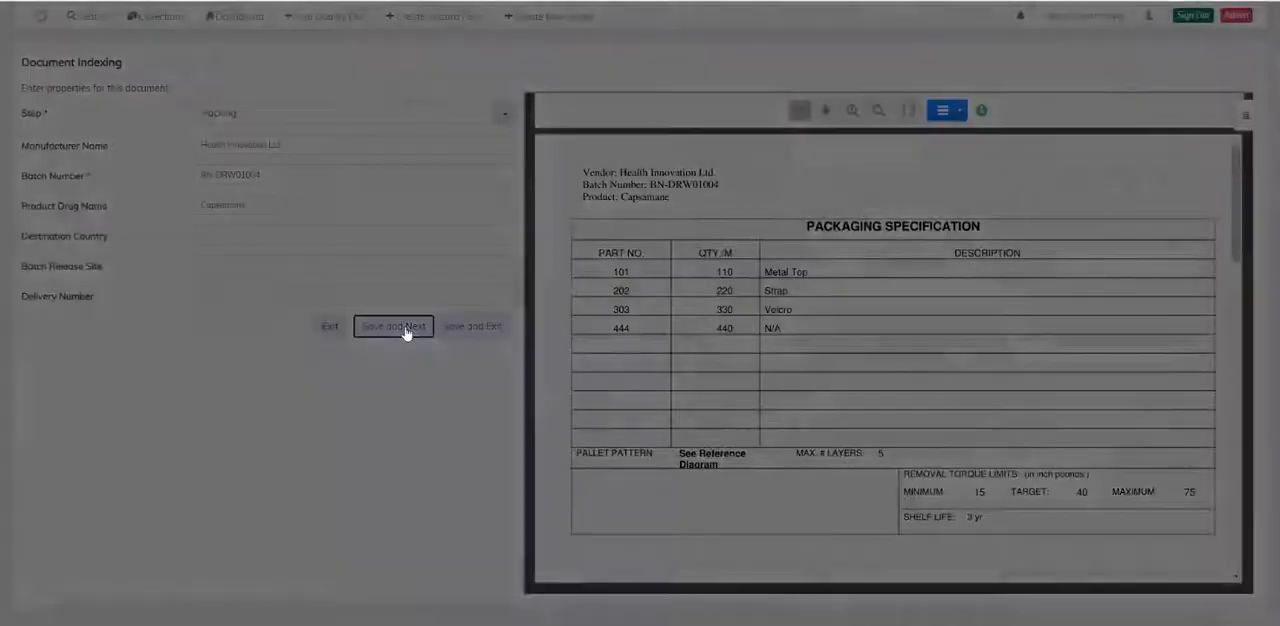
left_click(393, 326)
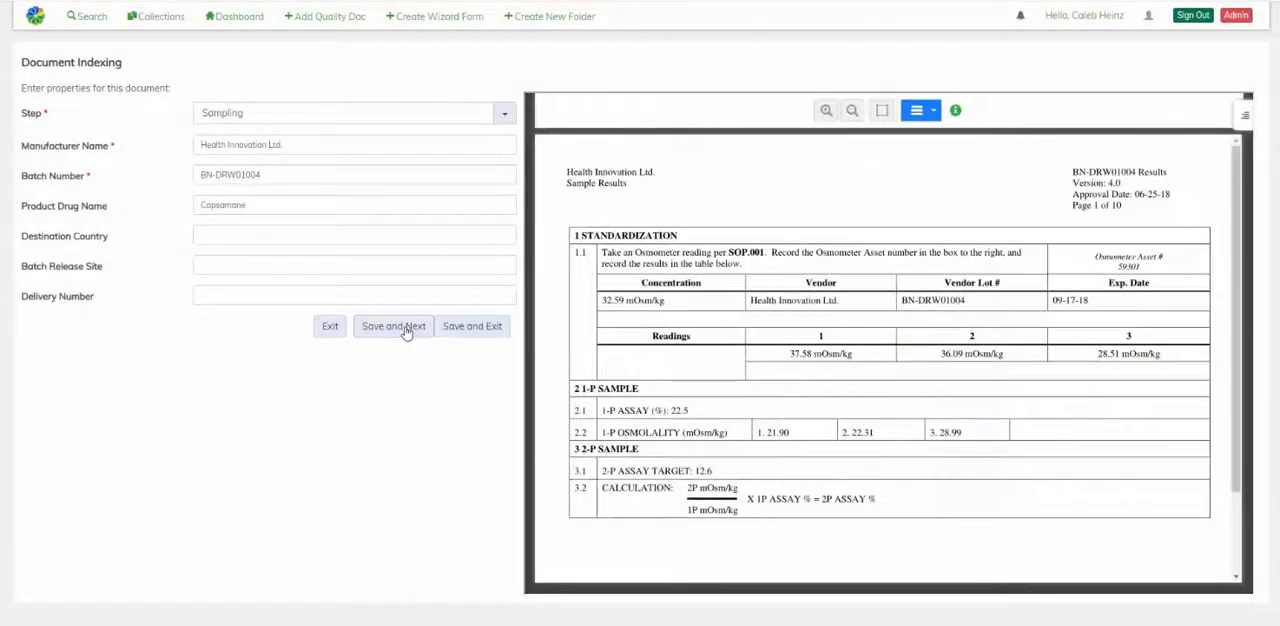
left_click(393, 326)
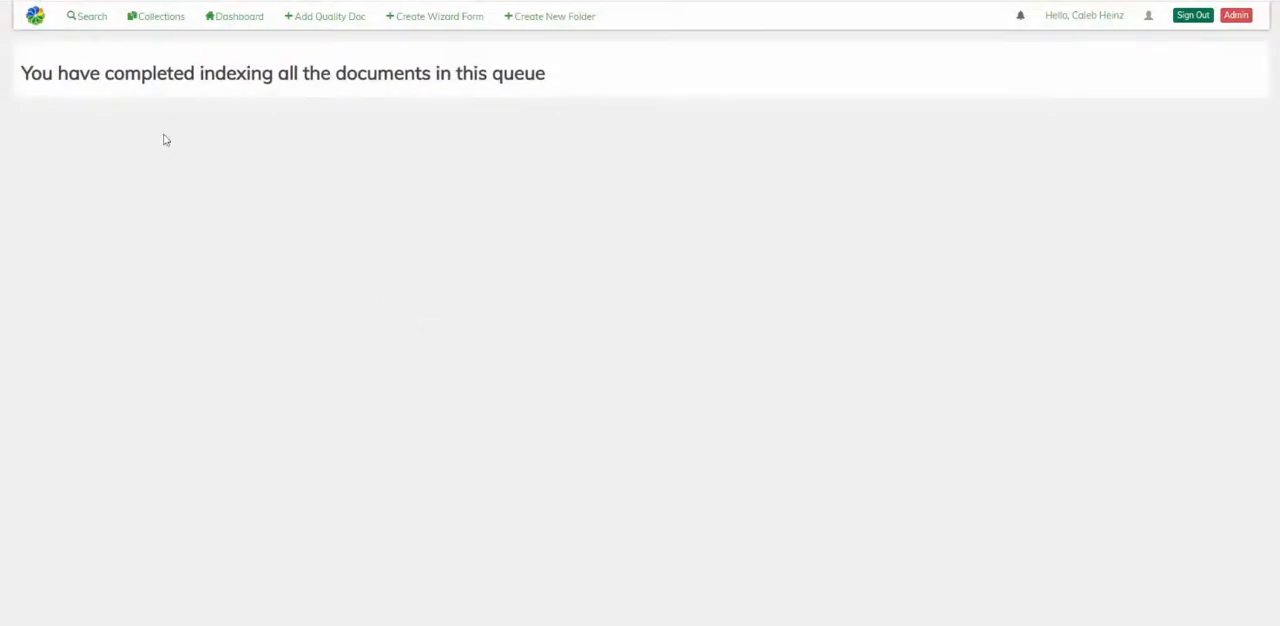
mouse_move(120, 85)
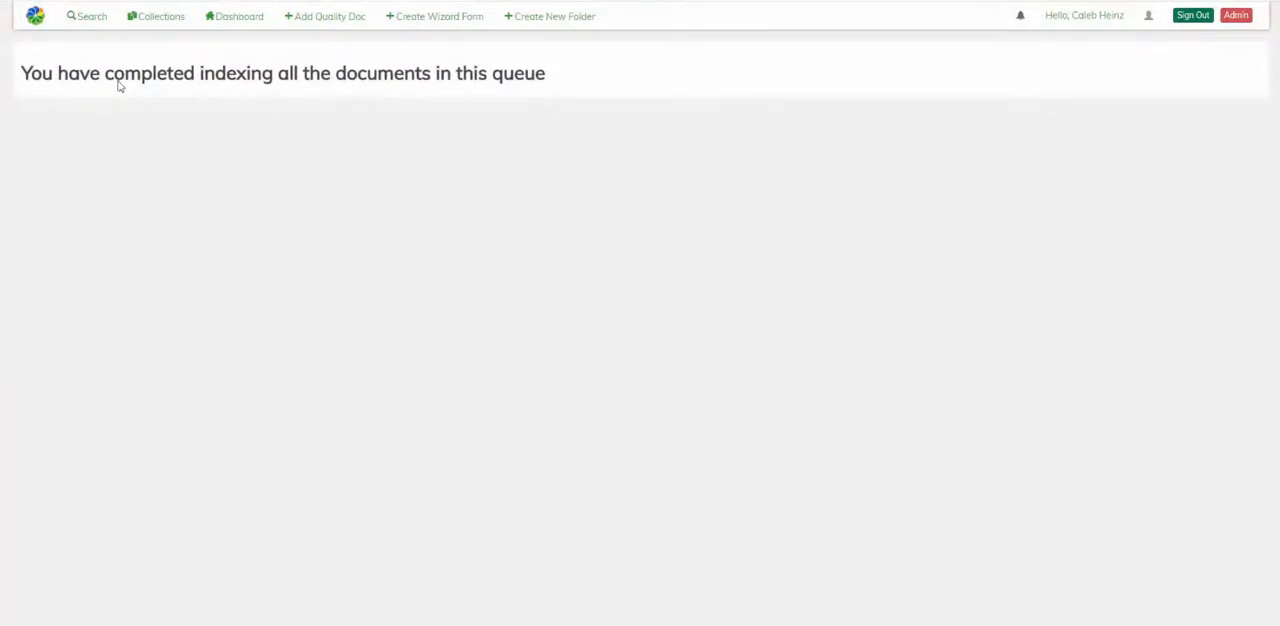